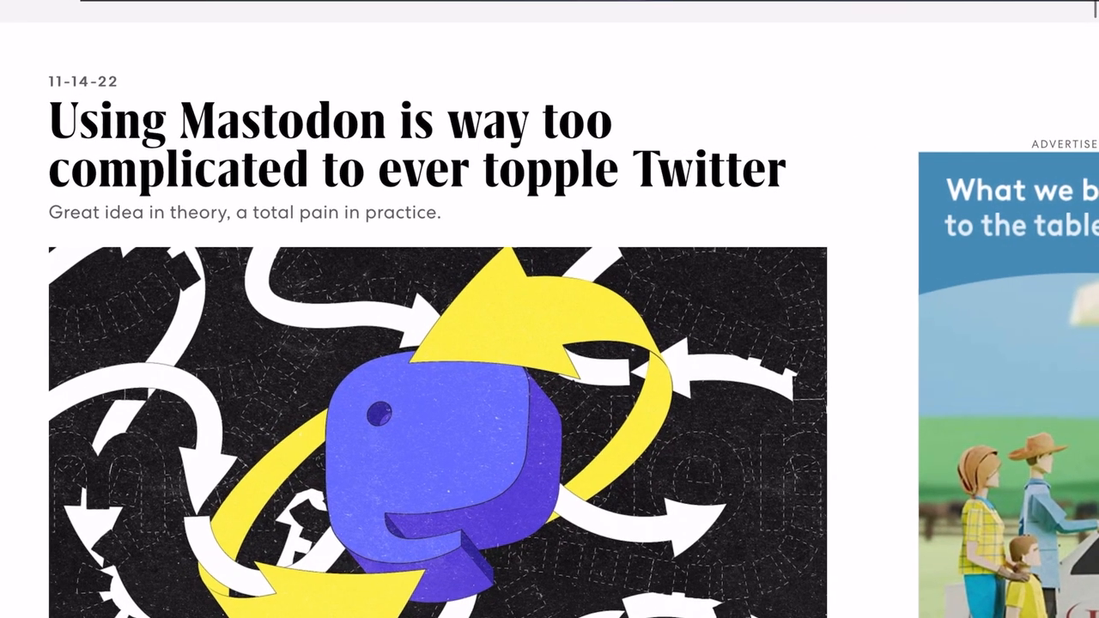
Scroll through the mastodon.social landing page and start creating a new account.
{"action": "scroll", "scroll_direction": "down", "scroll_amount": 3}
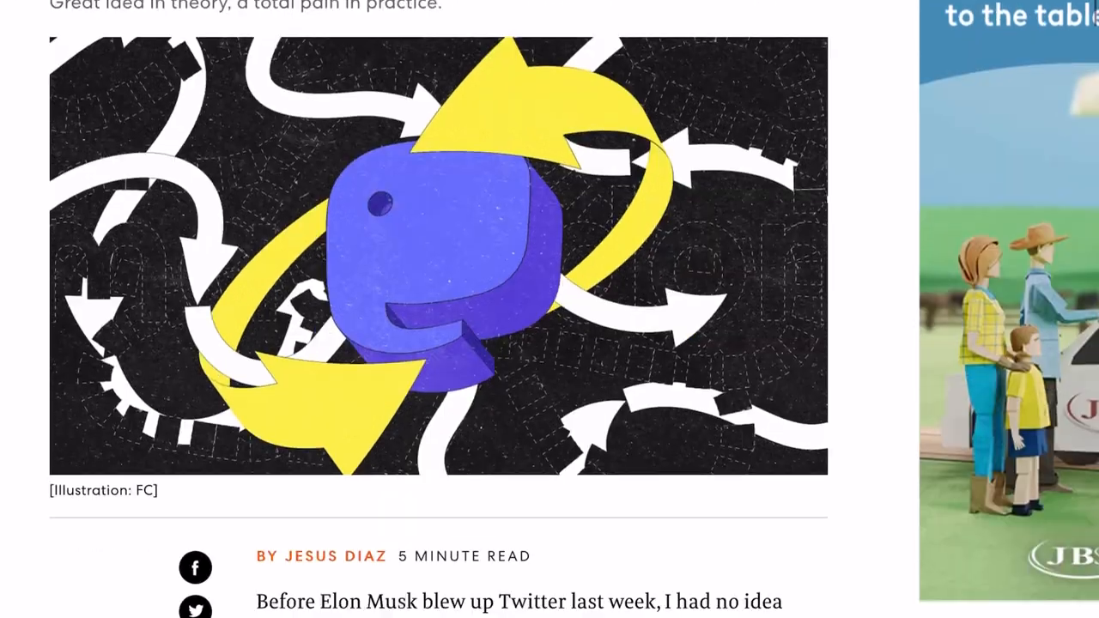
{"action": "scroll", "scroll_direction": "down", "scroll_amount": 3}
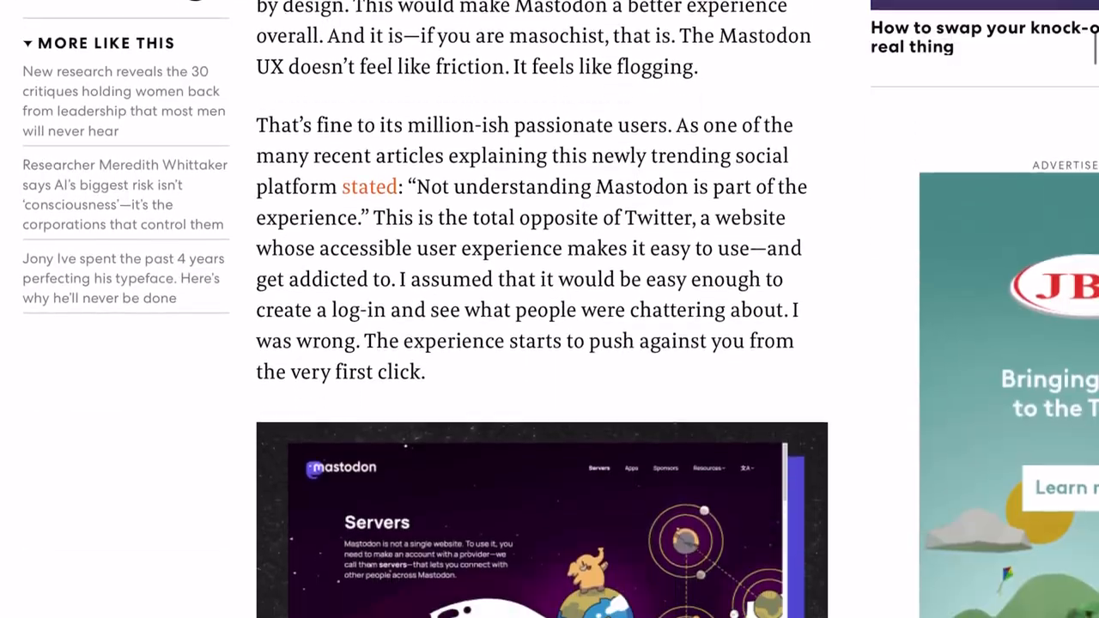
{"action": "scroll", "scroll_direction": "down", "scroll_amount": 3}
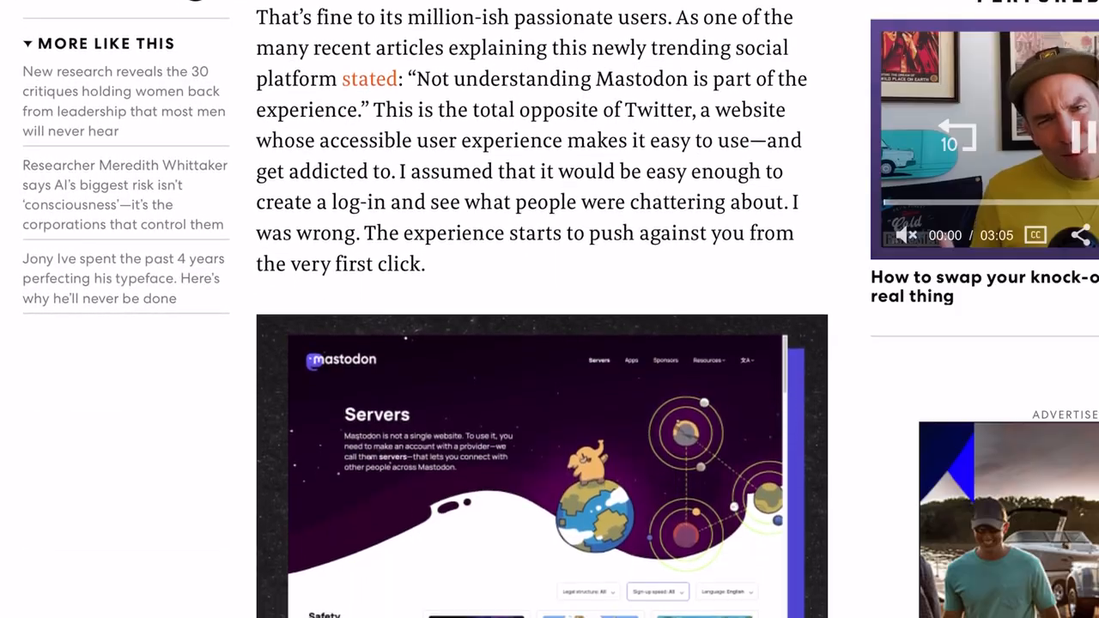
{"action": "scroll", "scroll_direction": "down", "scroll_amount": 3}
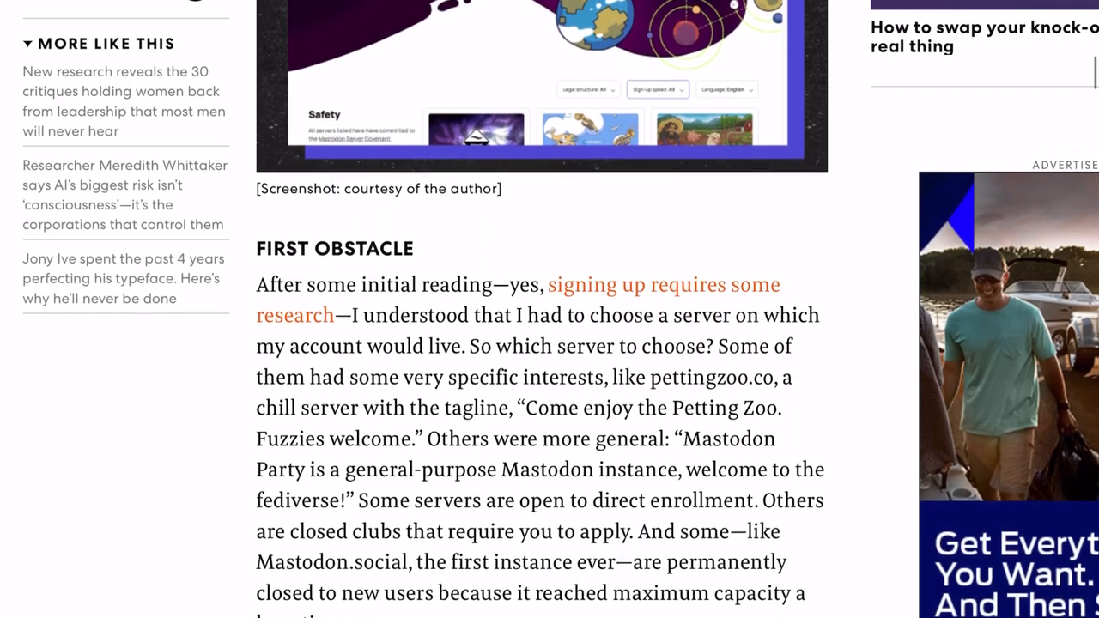
{"action": "scroll", "scroll_direction": "down", "scroll_amount": 3}
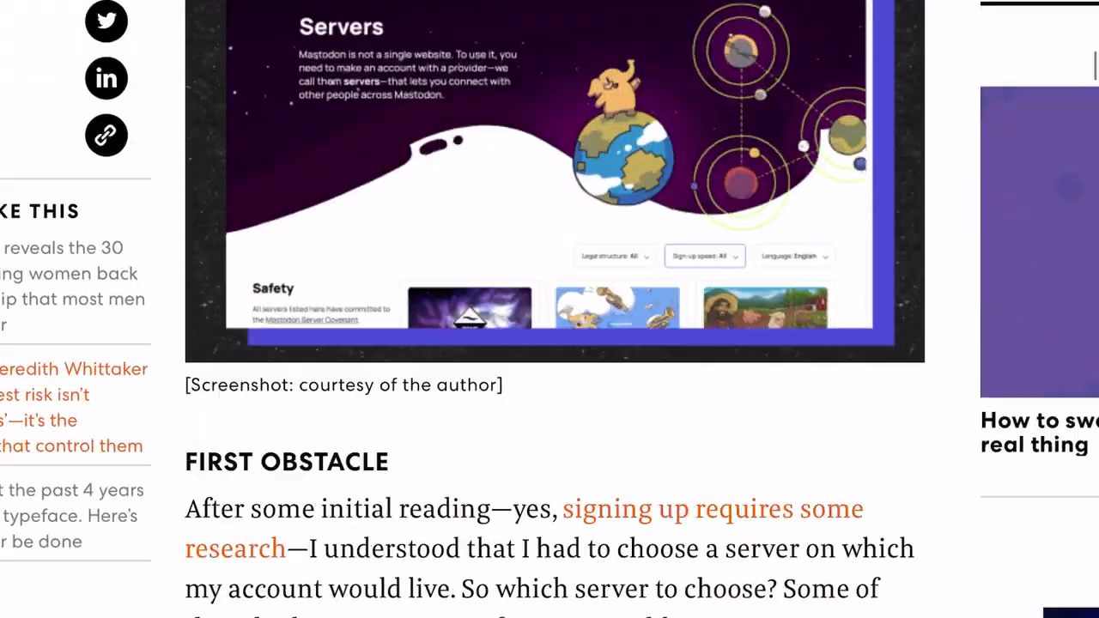
{"action": "scroll", "scroll_direction": "down", "scroll_amount": 3}
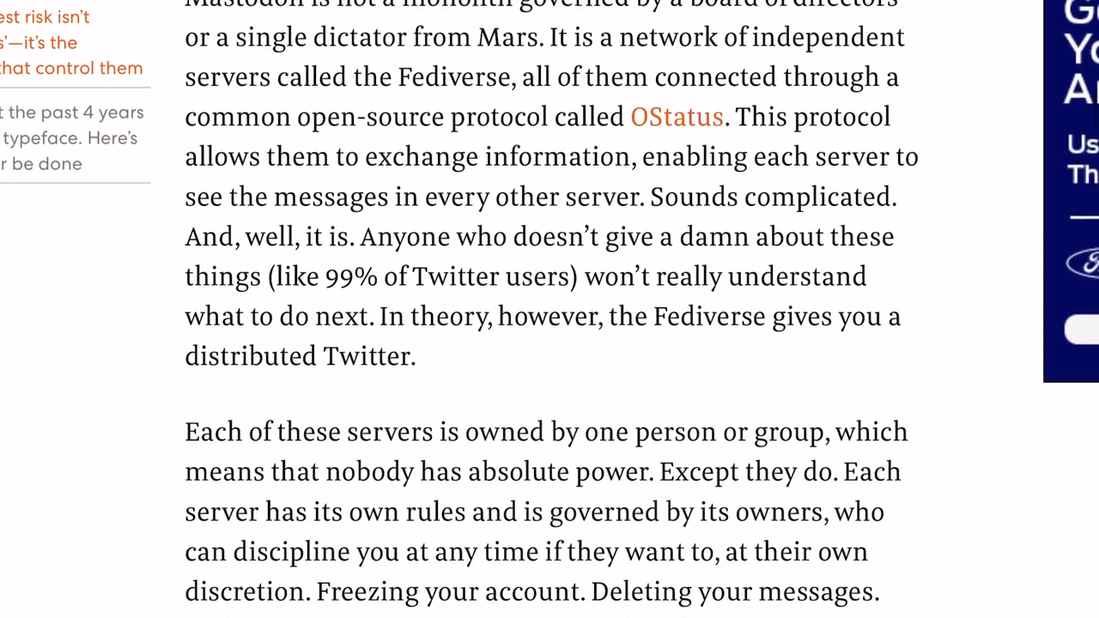
{"action": "scroll", "scroll_direction": "down", "scroll_amount": 3}
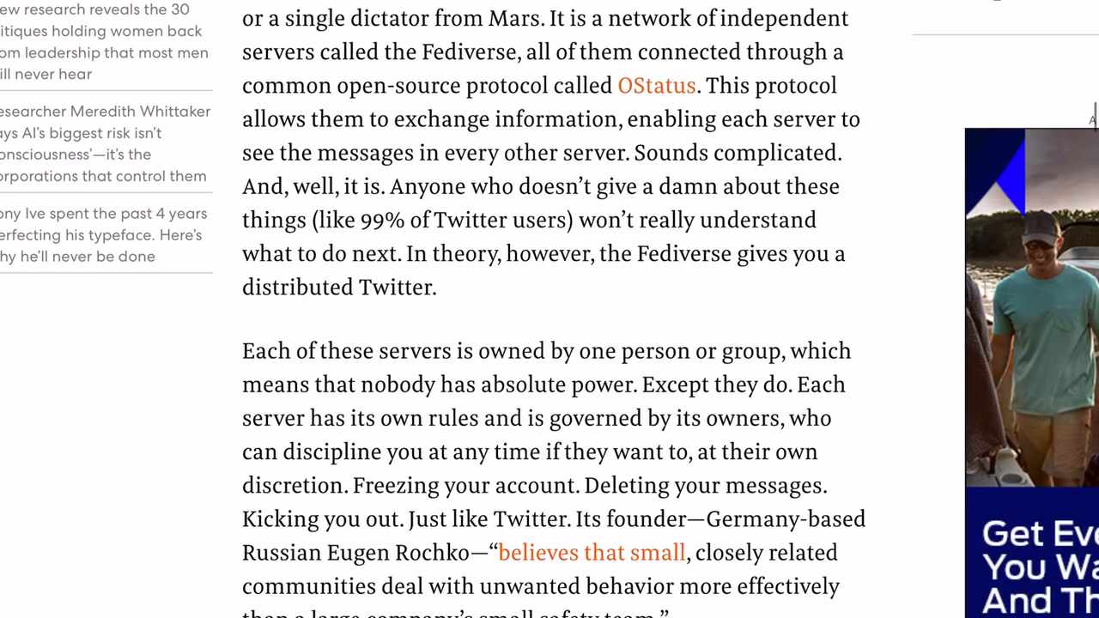
{"action": "scroll", "scroll_direction": "down", "scroll_amount": 3}
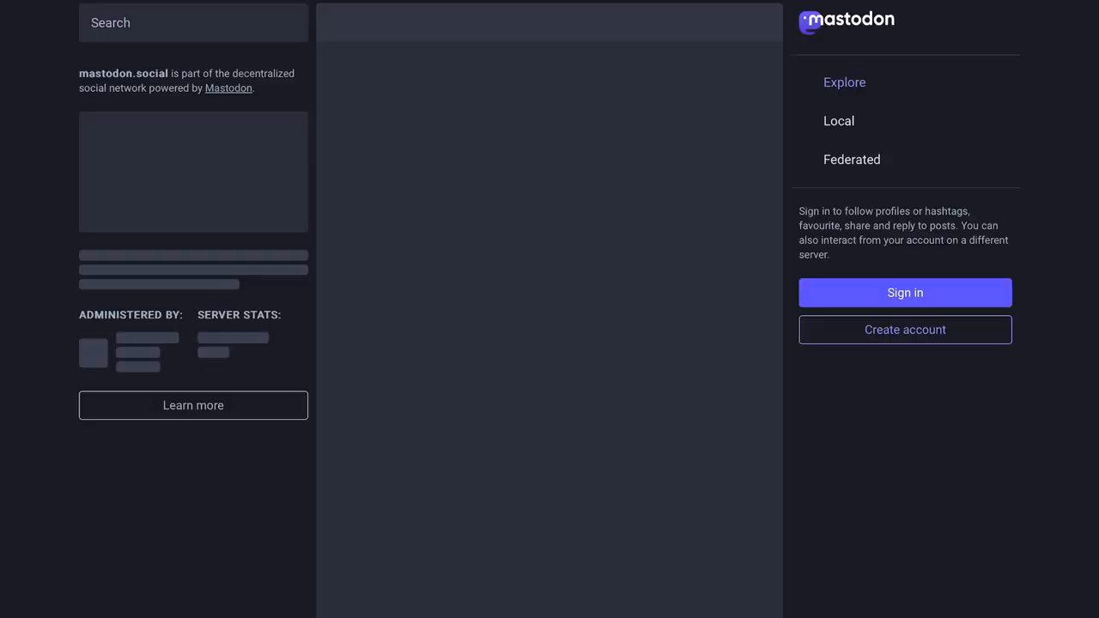
{"action": "left_click", "coordinate": [905, 330]}
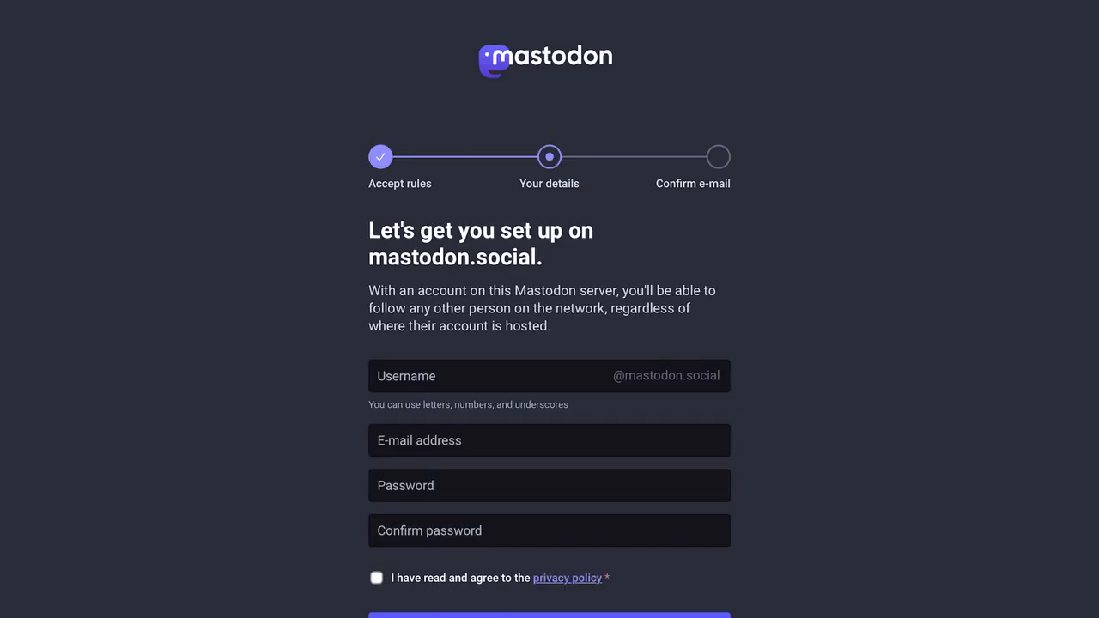
Sign up as thisisanaccount with e-mail and password, accepting the privacy policy.
{"action": "type", "text": "this"}
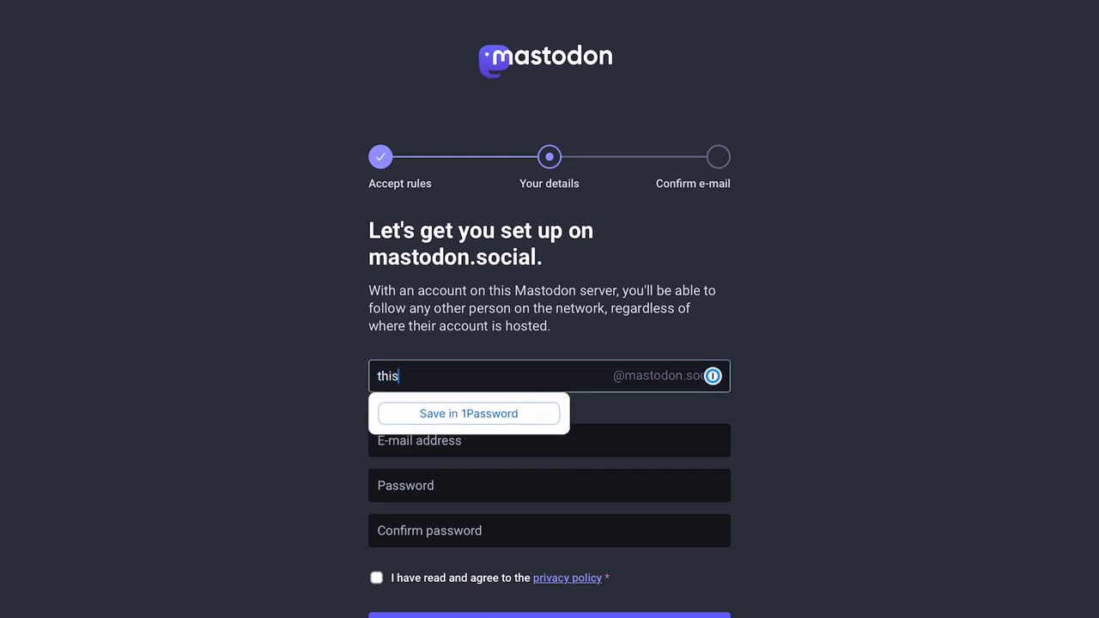
{"action": "type", "text": "isanaccou"}
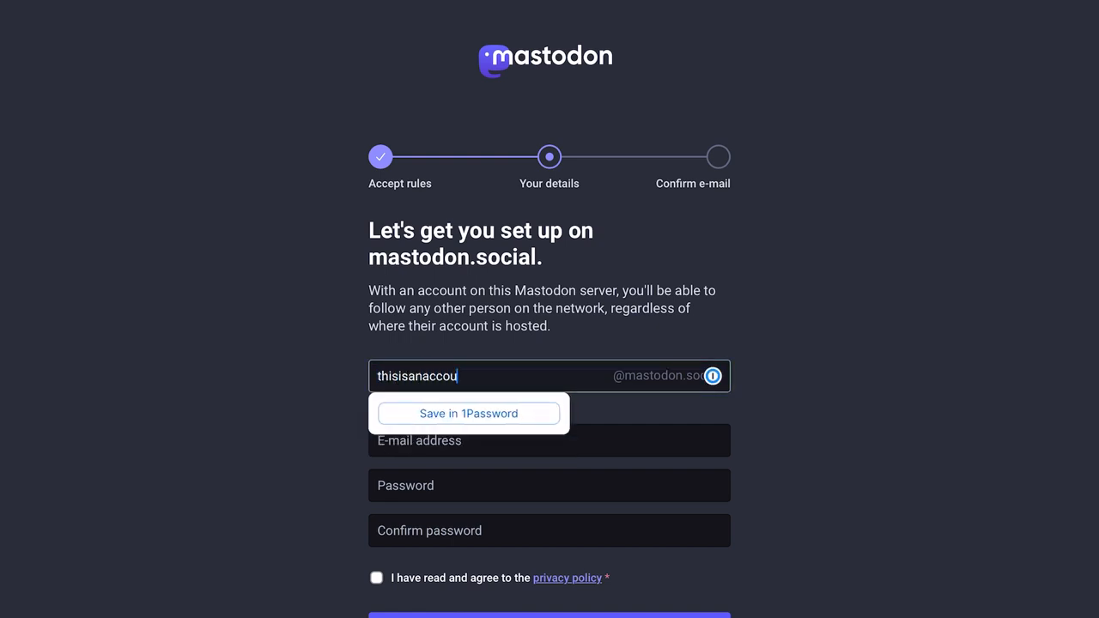
{"action": "type", "text": ".ne"}
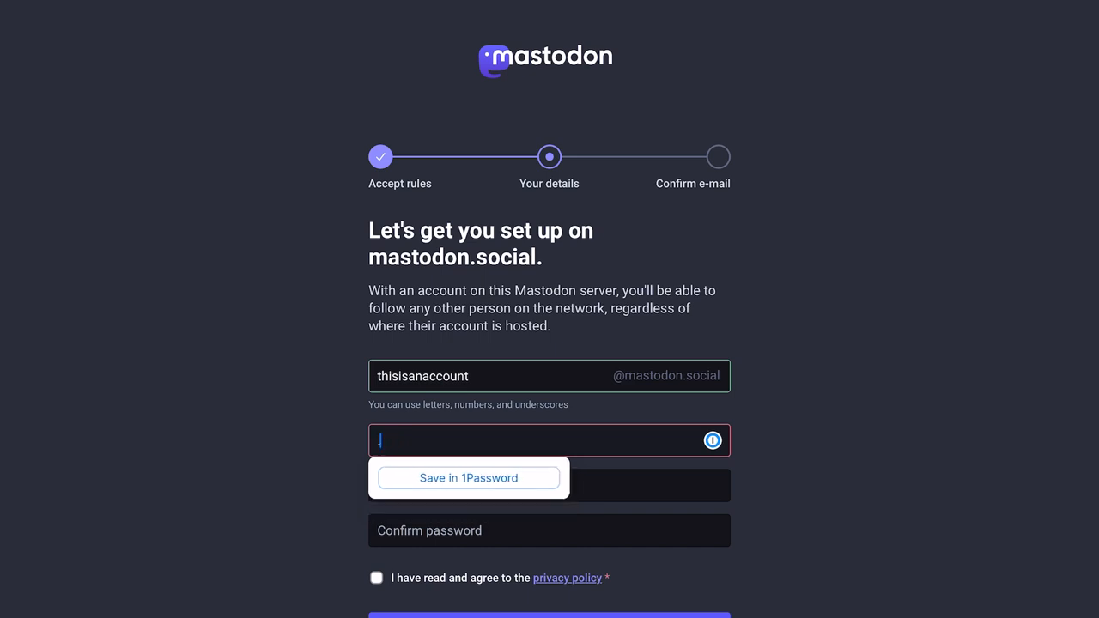
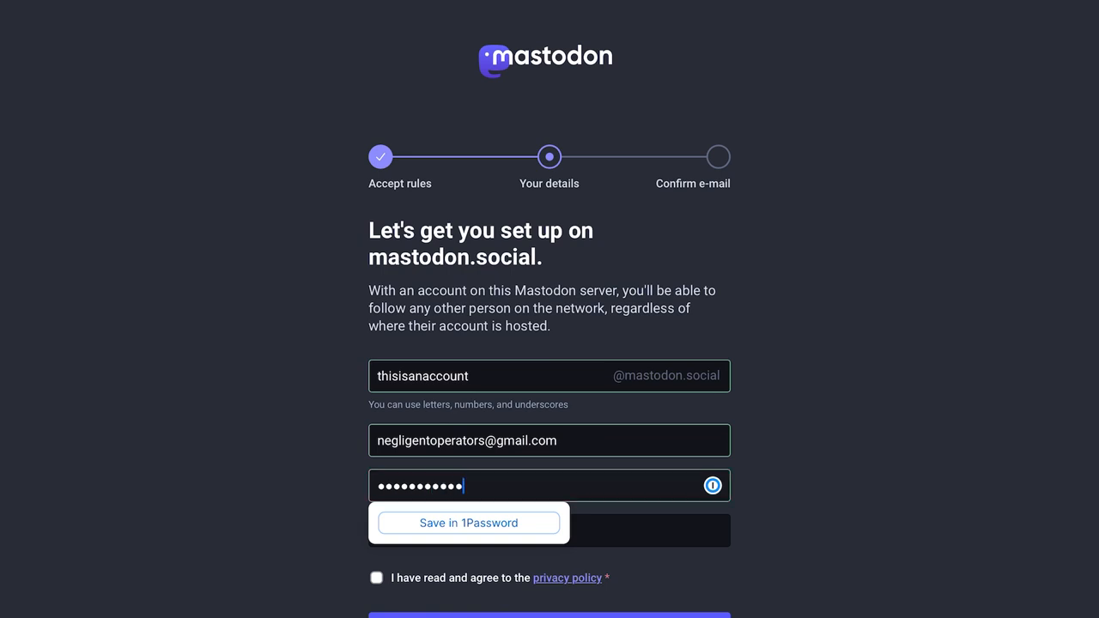
{"action": "left_click", "coordinate": [549, 531]}
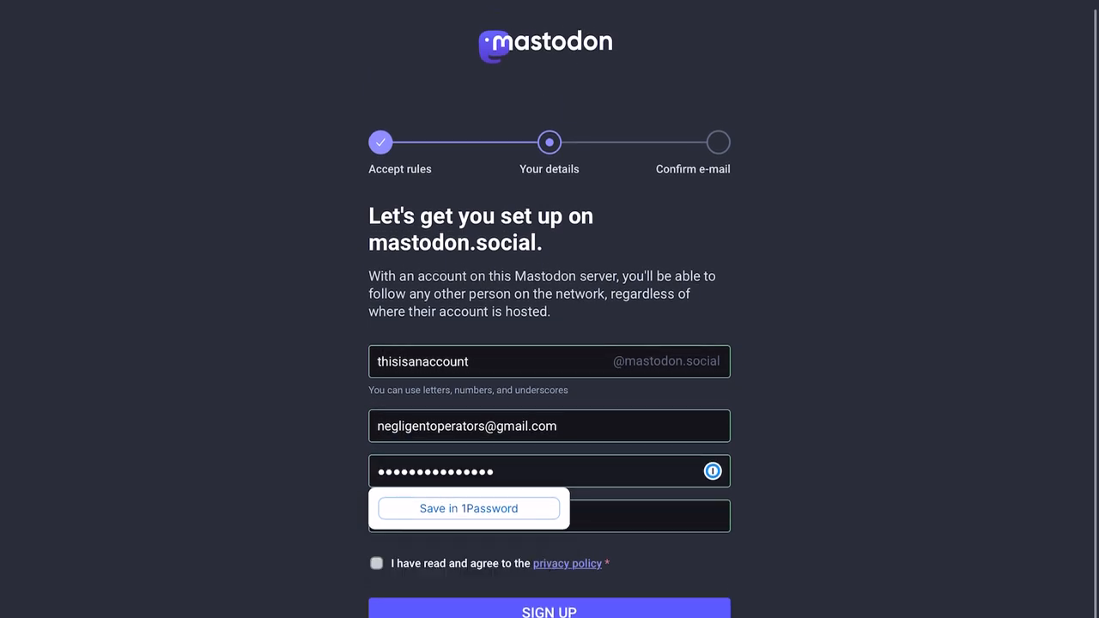
{"action": "left_click", "coordinate": [377, 563]}
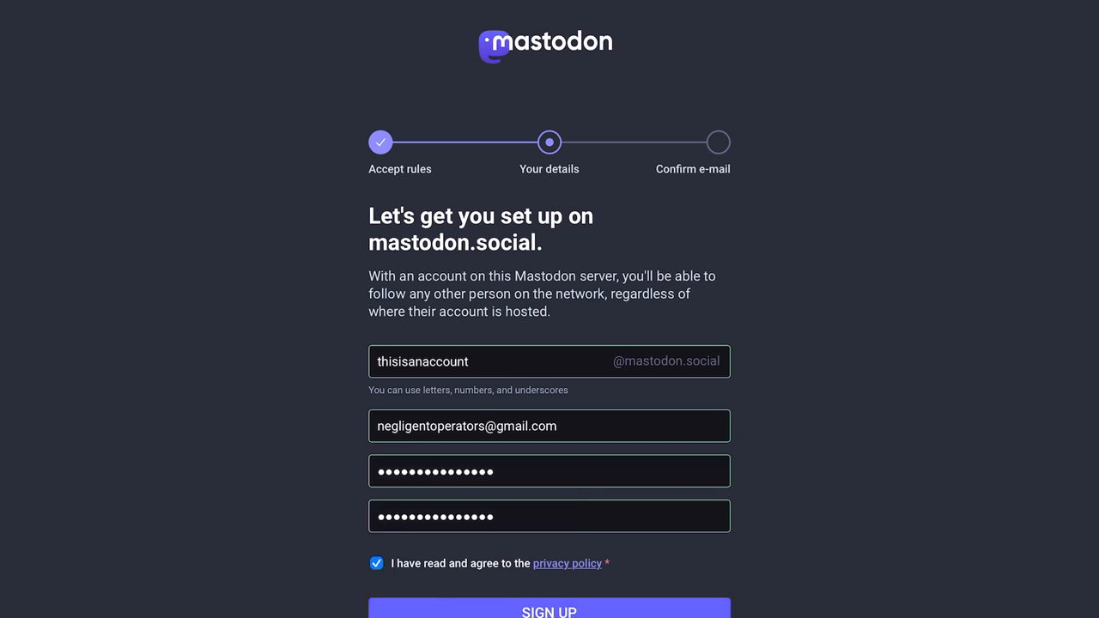
{"action": "left_click", "coordinate": [549, 611]}
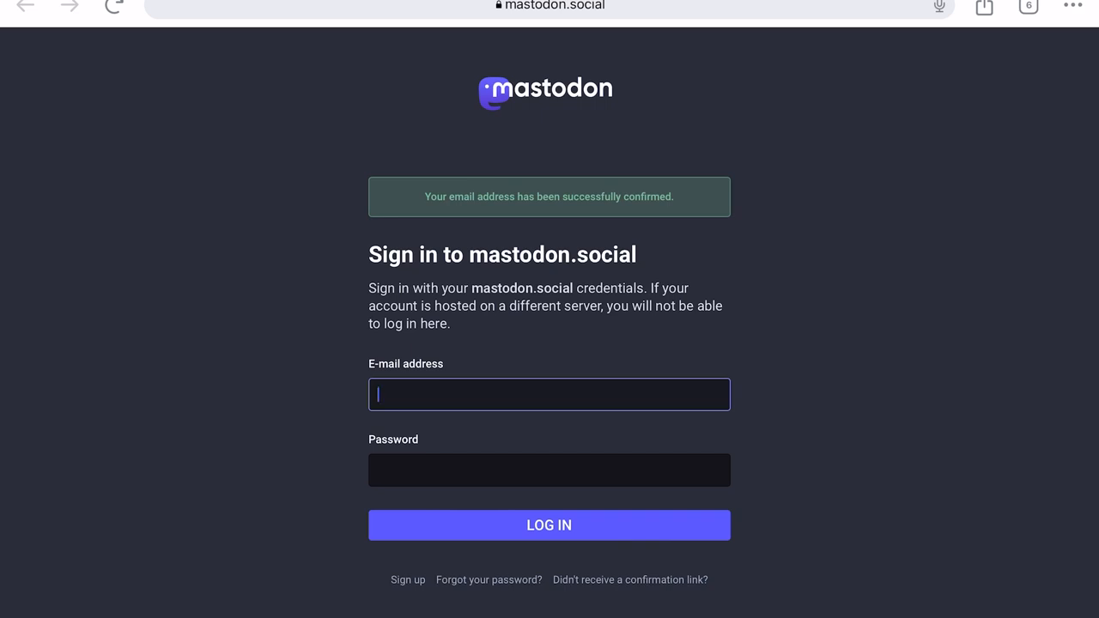
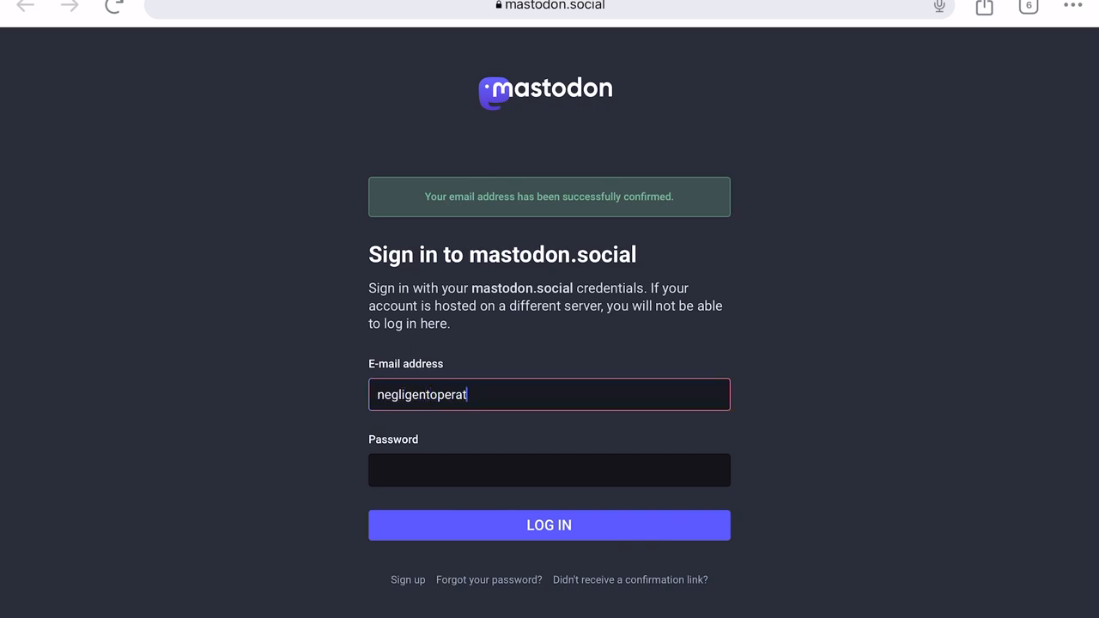
Log in with the negligentoperat… e-mail address and password.
{"action": "left_click", "coordinate": [550, 471]}
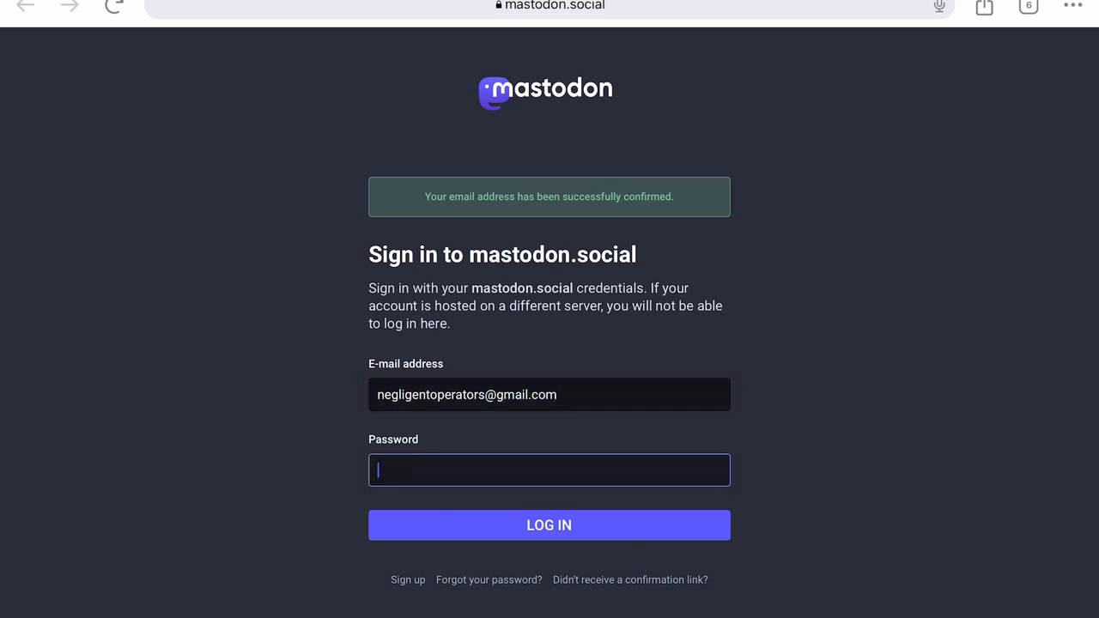
{"action": "type", "text": "password"}
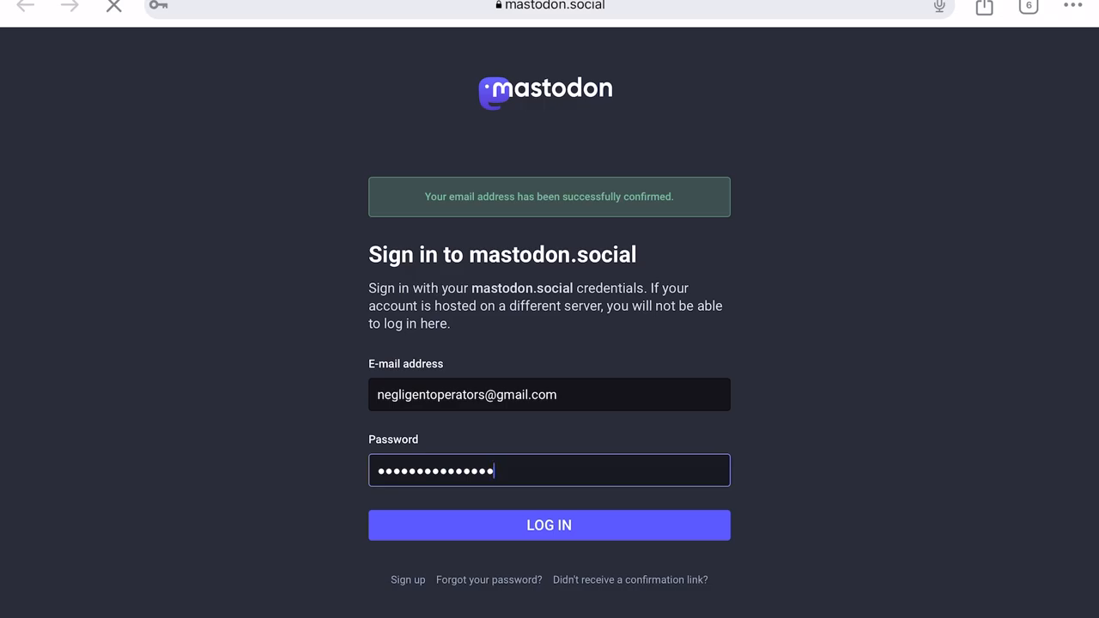
{"action": "left_click", "coordinate": [549, 525]}
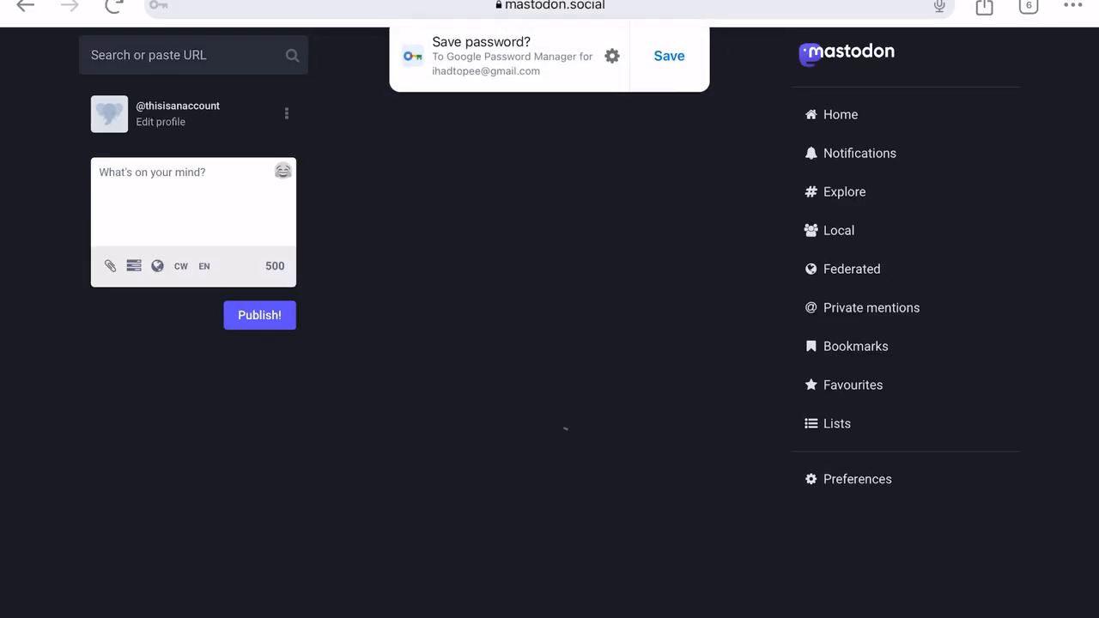
Set display name David B and bio Software Historian and attempt to save; images exceed 2 MB.
{"action": "left_click", "coordinate": [160, 120]}
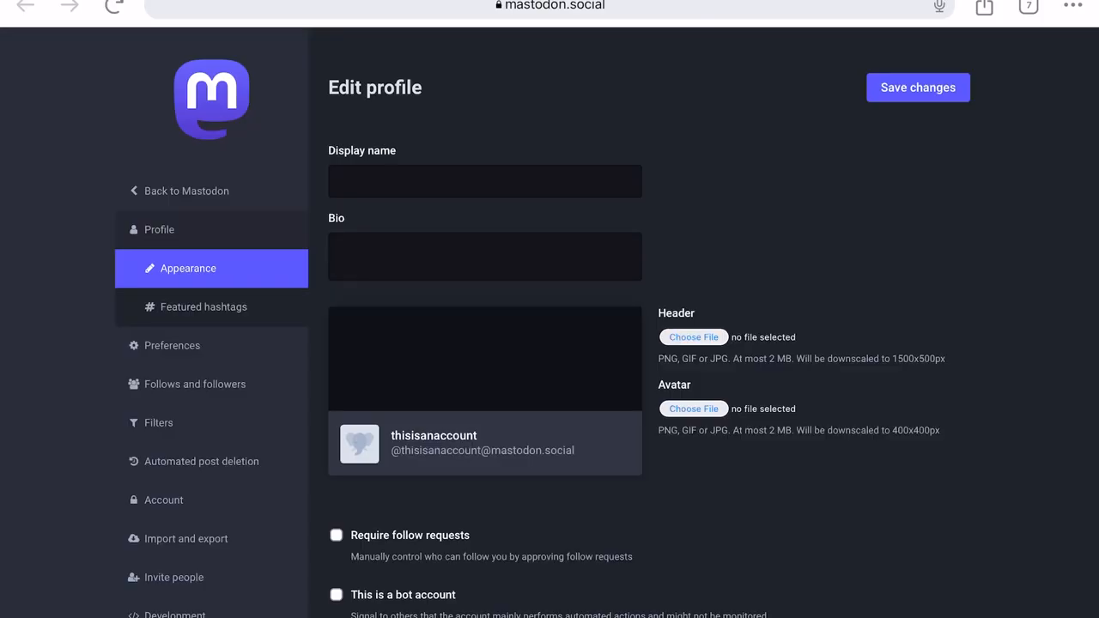
{"action": "type", "text": "David Blue"}
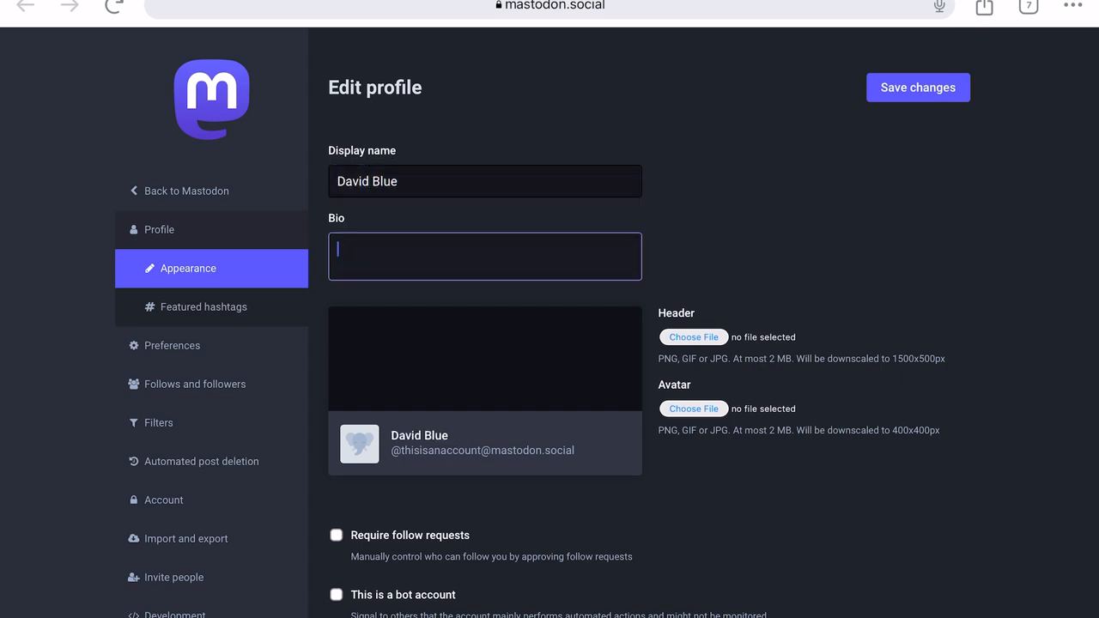
{"action": "type", "text": "Software H"}
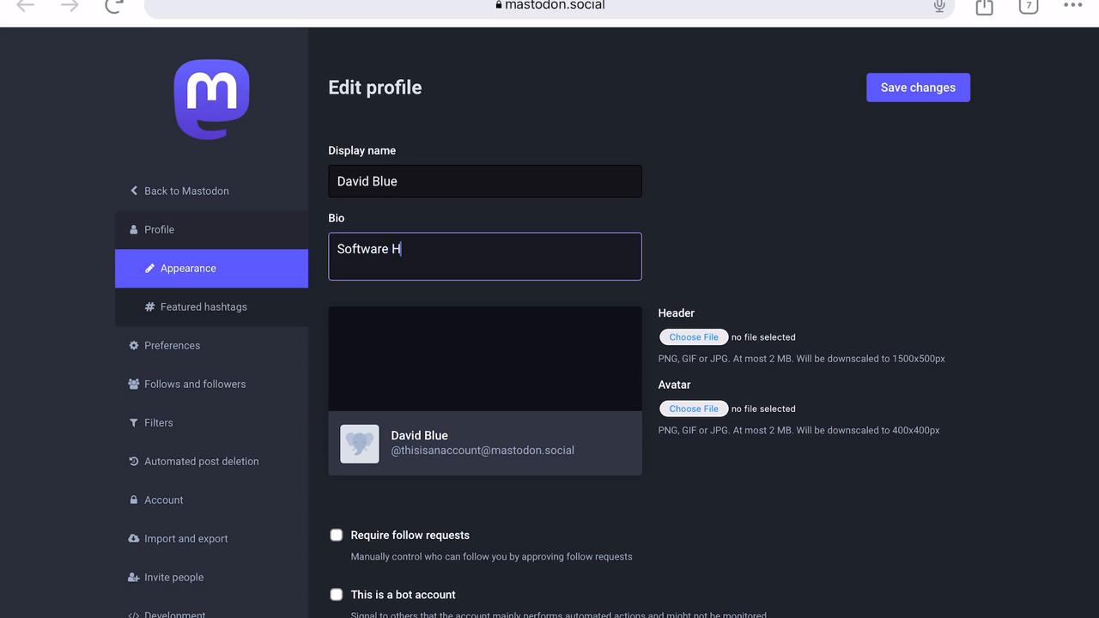
{"action": "type", "text": "istorian"}
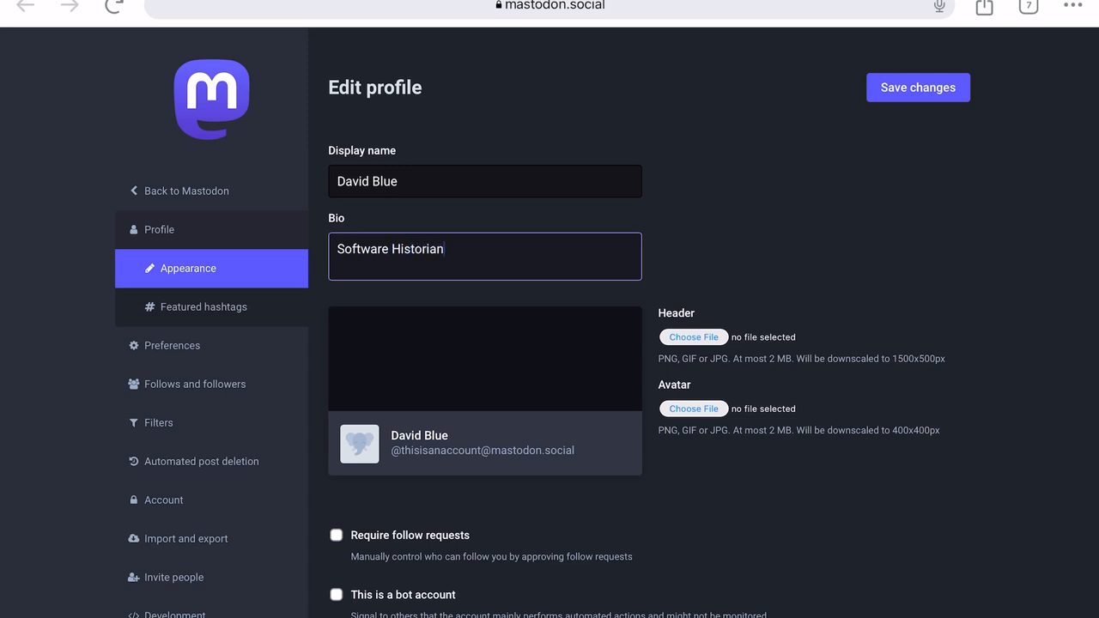
{"action": "left_click", "coordinate": [694, 336]}
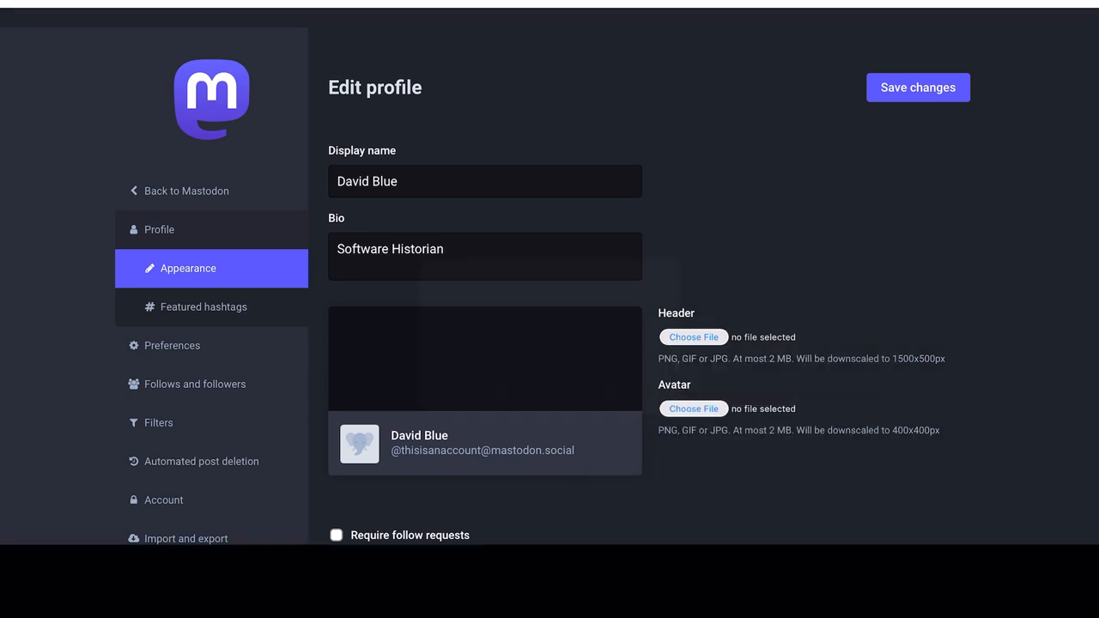
{"action": "left_click", "coordinate": [694, 336]}
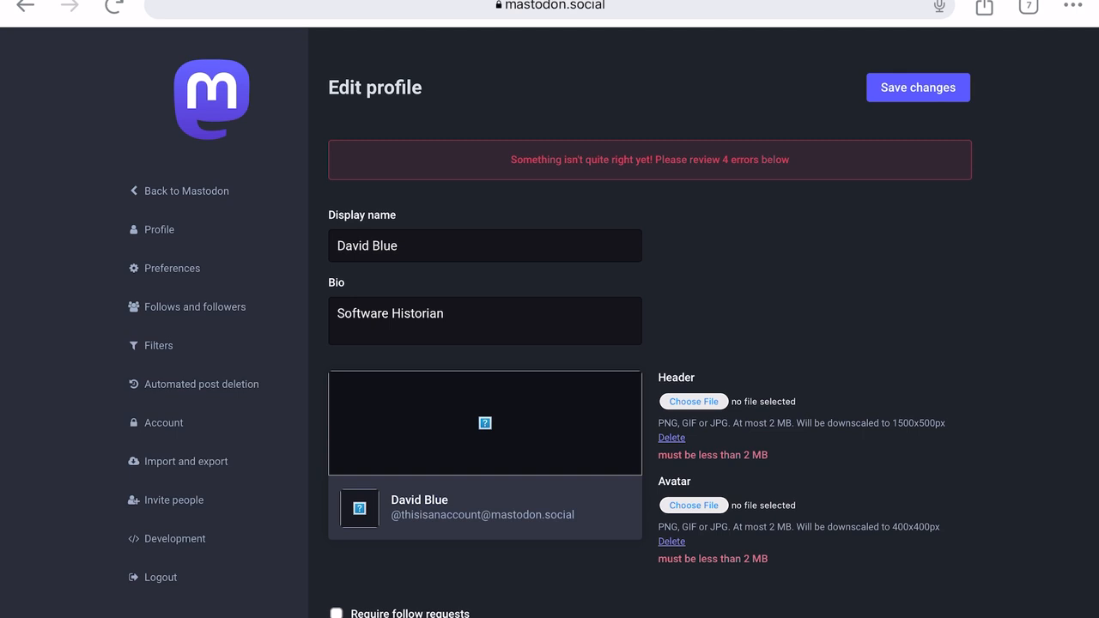
Set the selfie from the photo library as the profile header and save.
{"action": "left_click", "coordinate": [694, 401]}
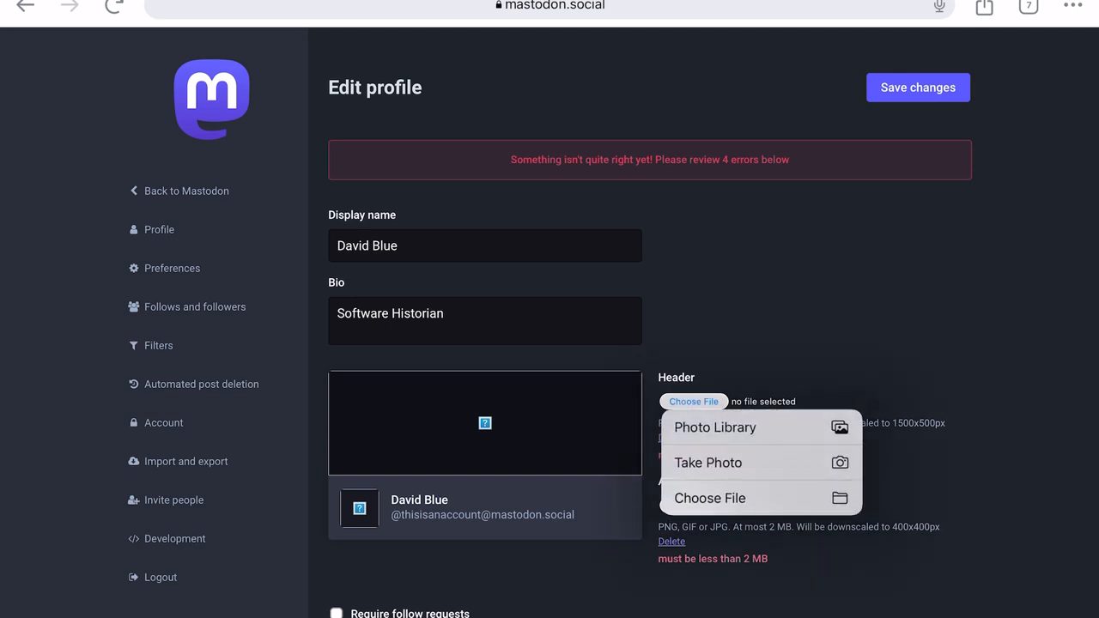
{"action": "left_click", "coordinate": [714, 427]}
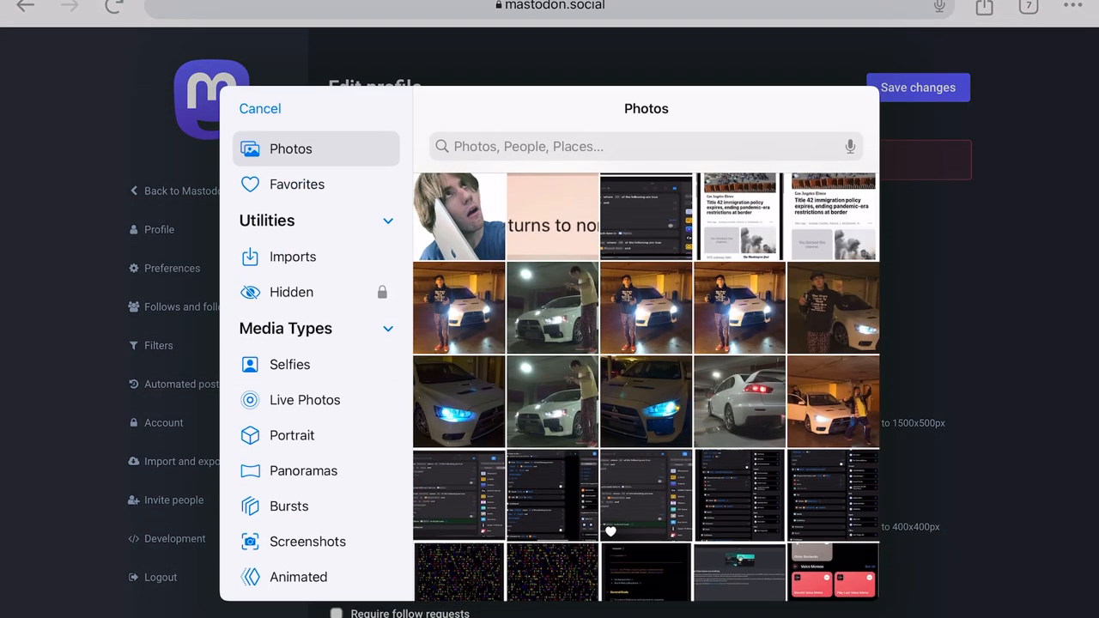
{"action": "left_click", "coordinate": [458, 216]}
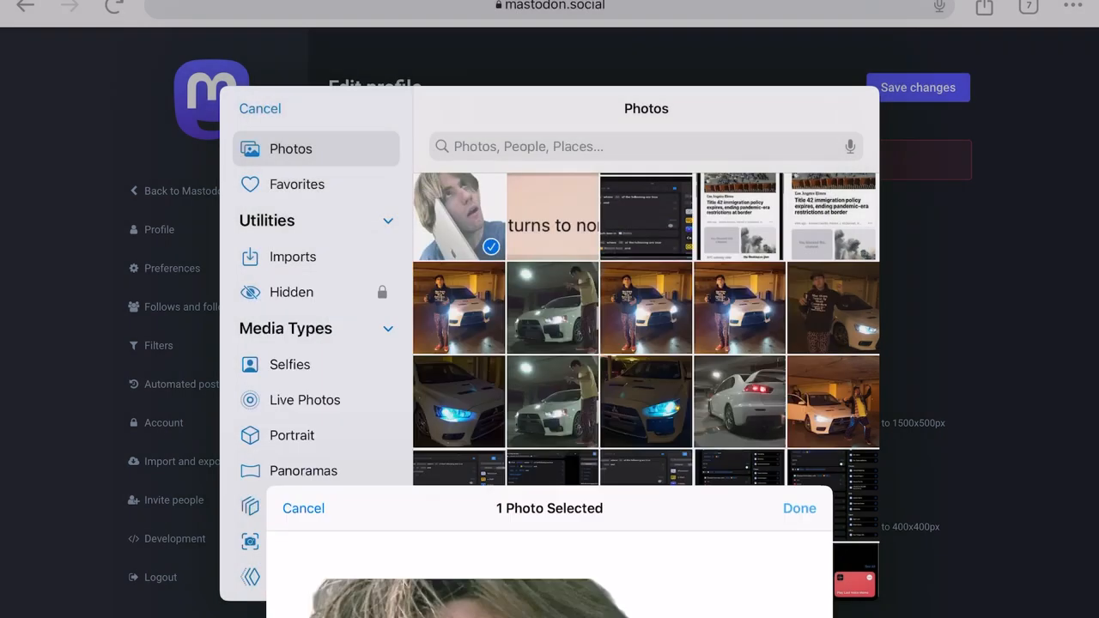
{"action": "left_click", "coordinate": [799, 509]}
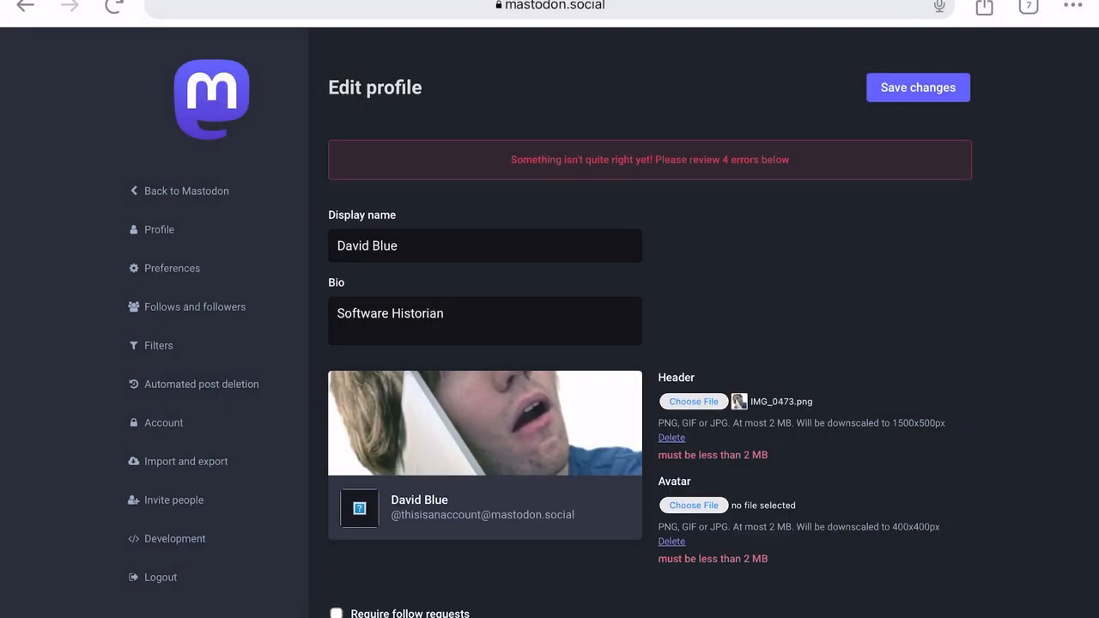
{"action": "left_click", "coordinate": [917, 86]}
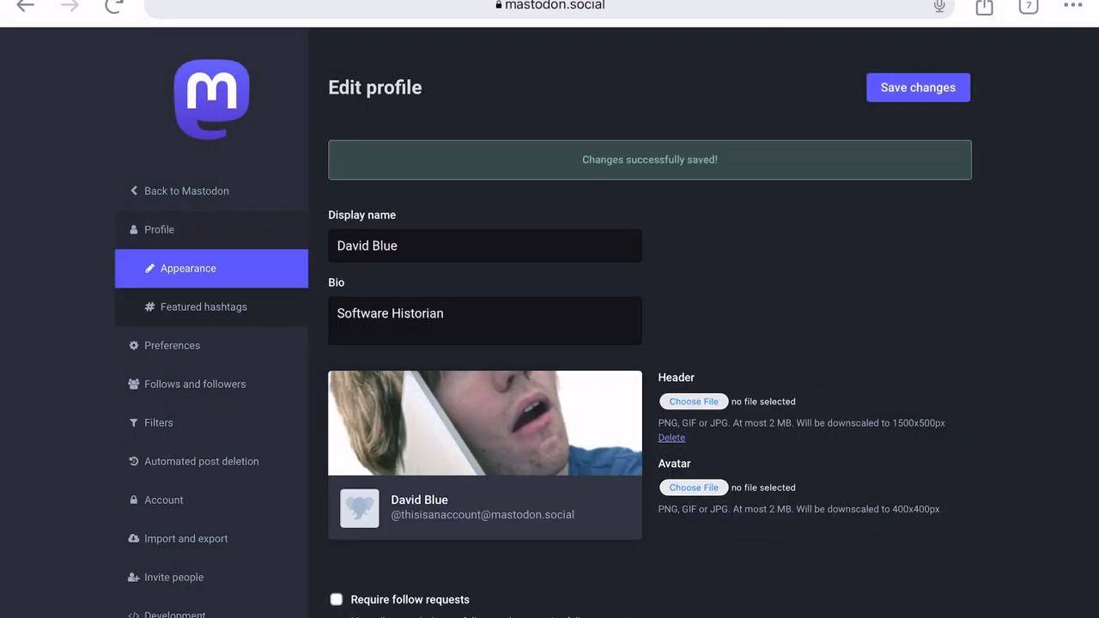
Set the same photo as the profile avatar.
{"action": "left_click", "coordinate": [694, 402]}
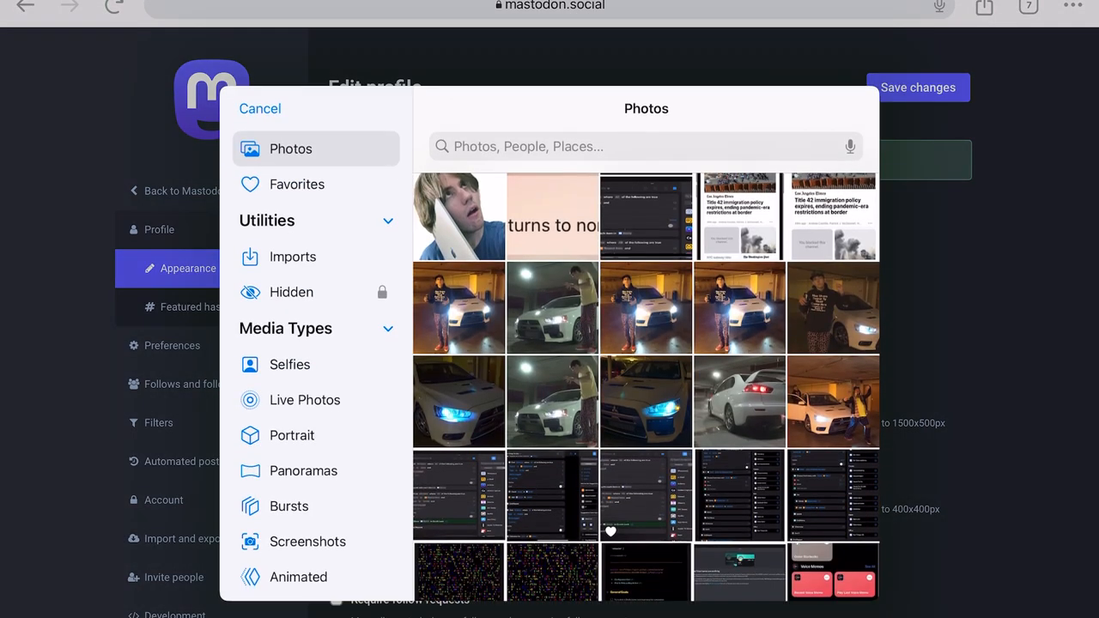
{"action": "left_click", "coordinate": [457, 216]}
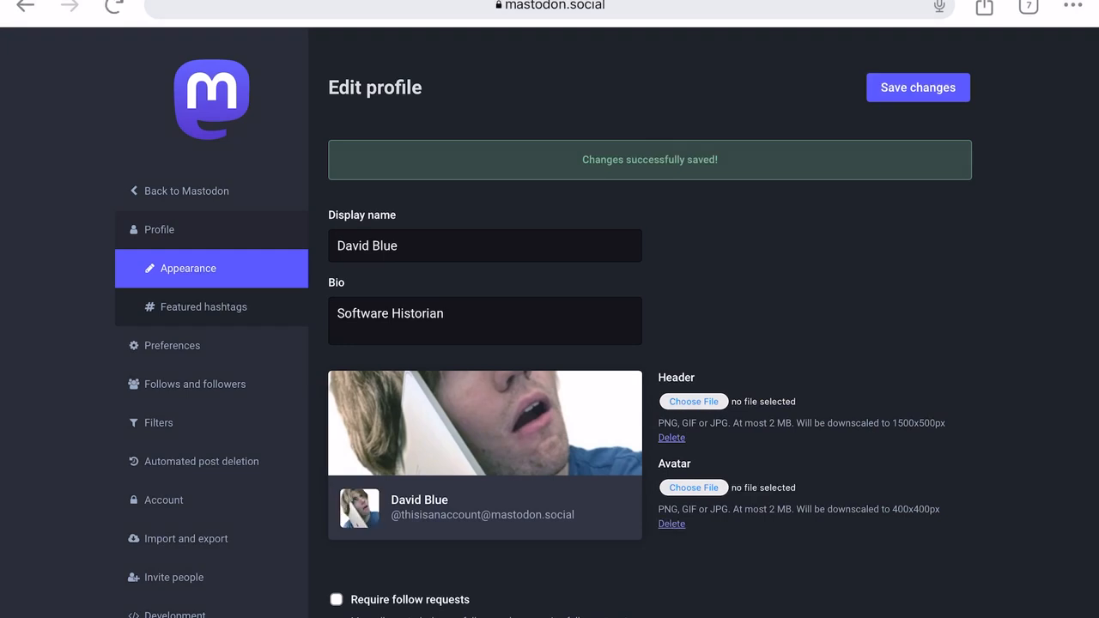
{"action": "scroll", "scroll_direction": "down", "scroll_amount": 3}
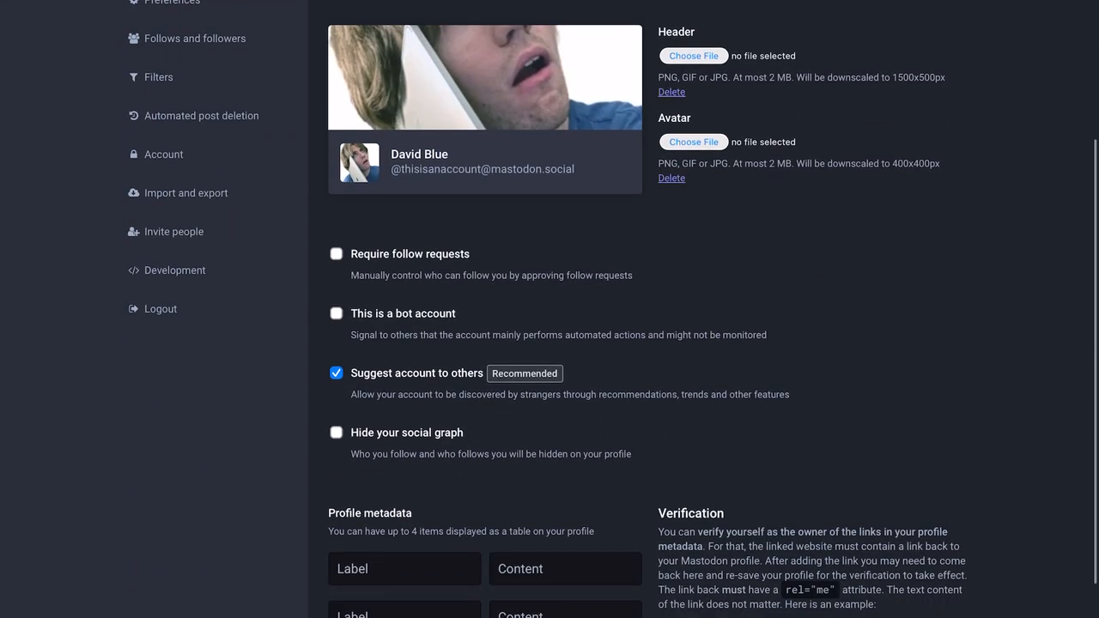
{"action": "type", "text": "We"}
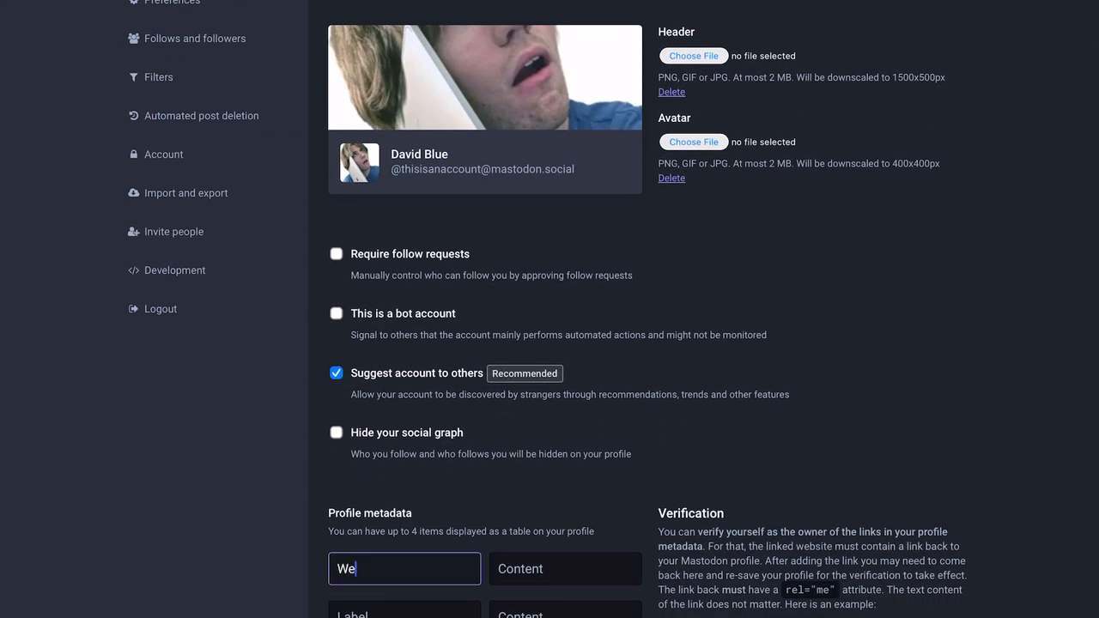
{"action": "type", "text": "https://davidblue.wtf/"}
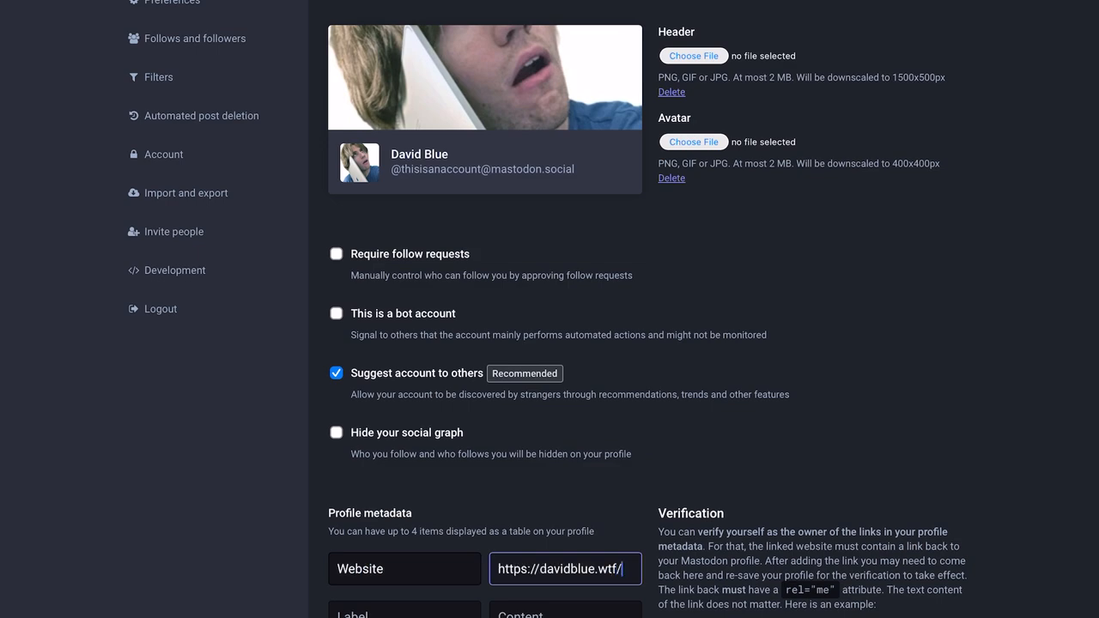
{"action": "scroll", "scroll_direction": "down", "scroll_amount": 3}
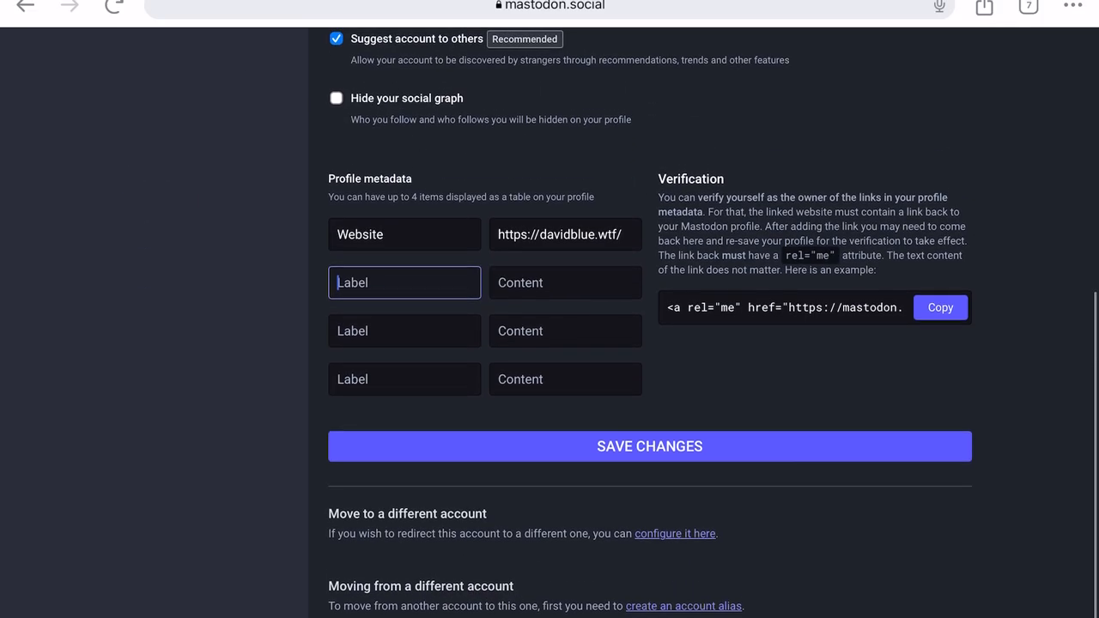
{"action": "left_click", "coordinate": [649, 446]}
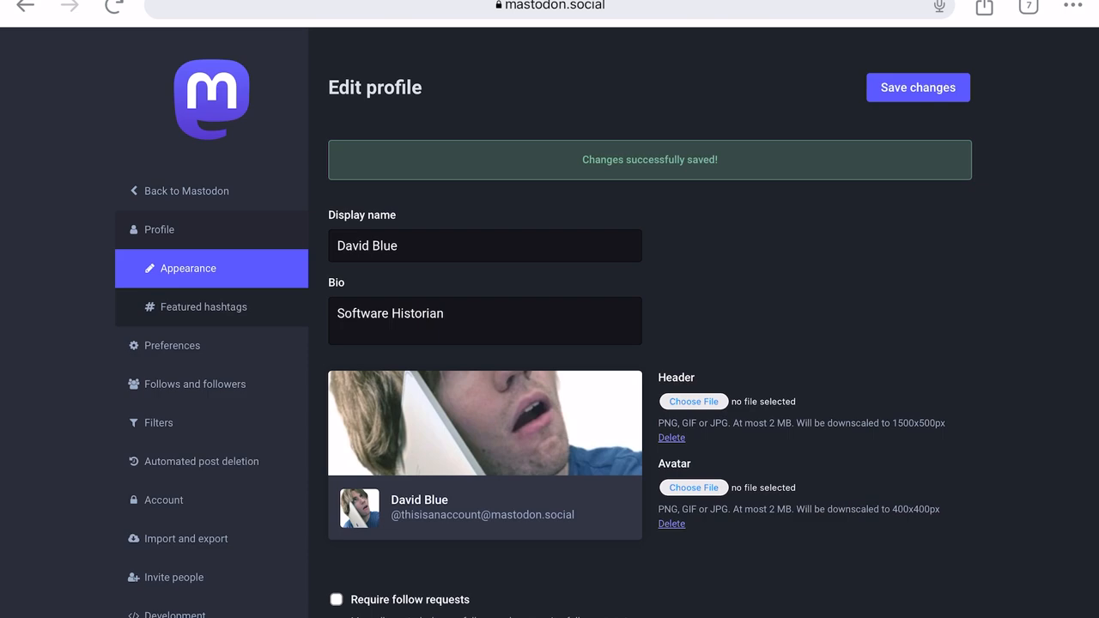
{"action": "scroll", "scroll_direction": "down", "scroll_amount": 3}
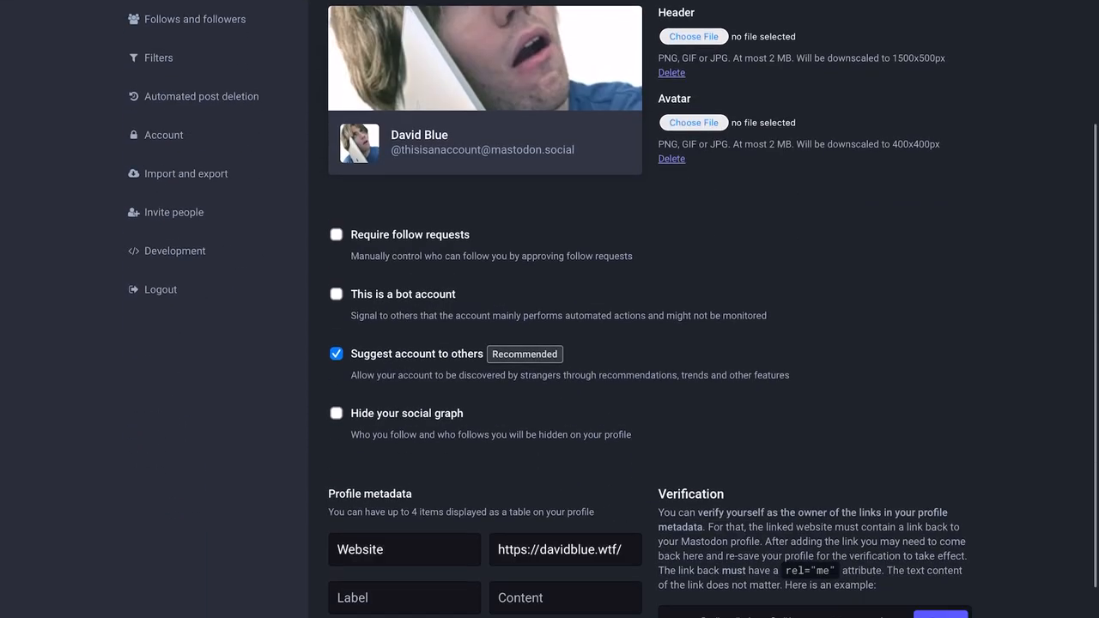
{"action": "scroll", "scroll_direction": "down", "scroll_amount": 3}
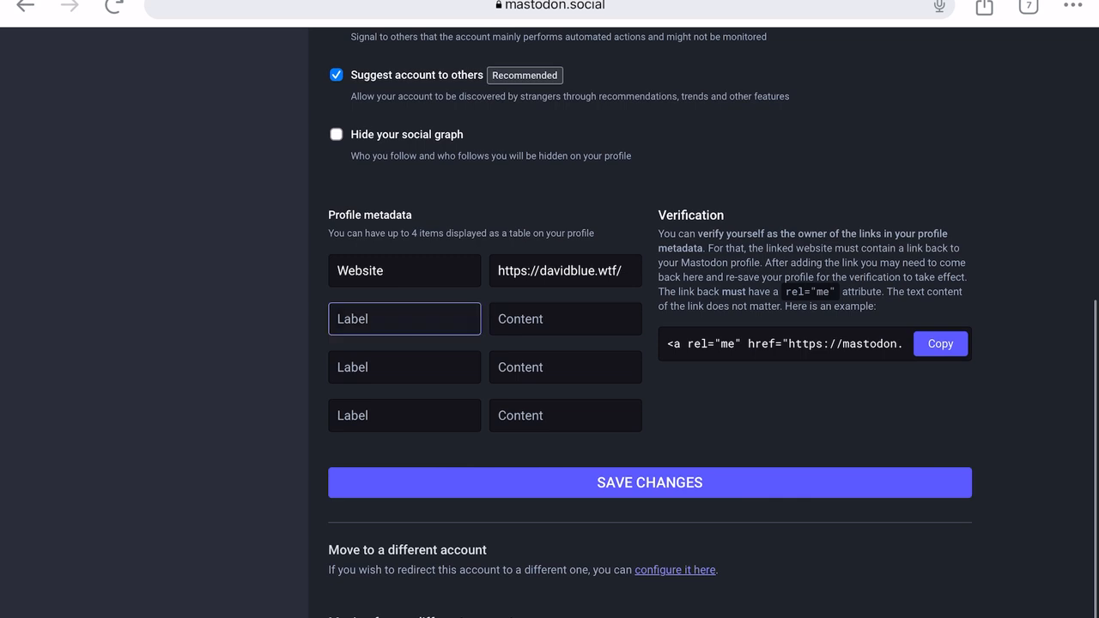
{"action": "type", "text": ".bilge.world"}
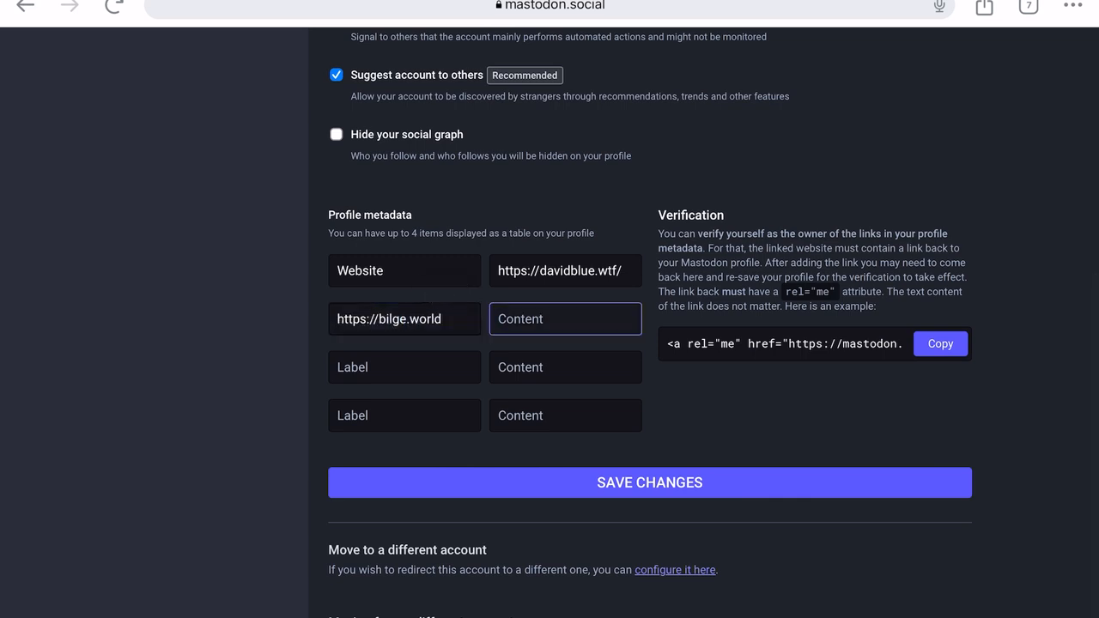
{"action": "left_click", "coordinate": [403, 318]}
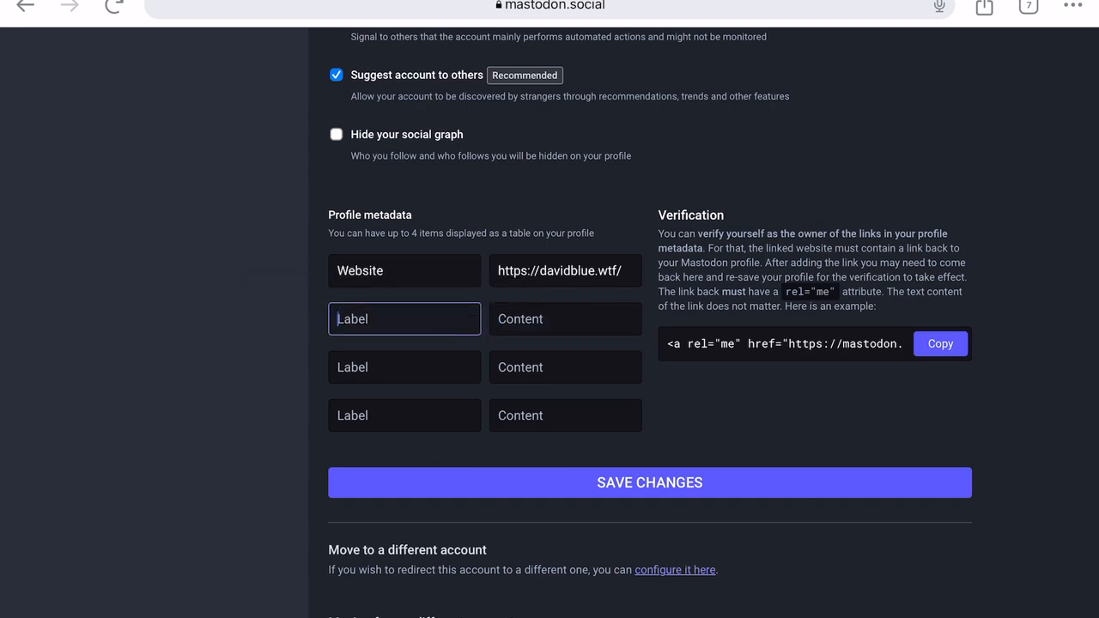
{"action": "type", "text": "https://bilge.world/"}
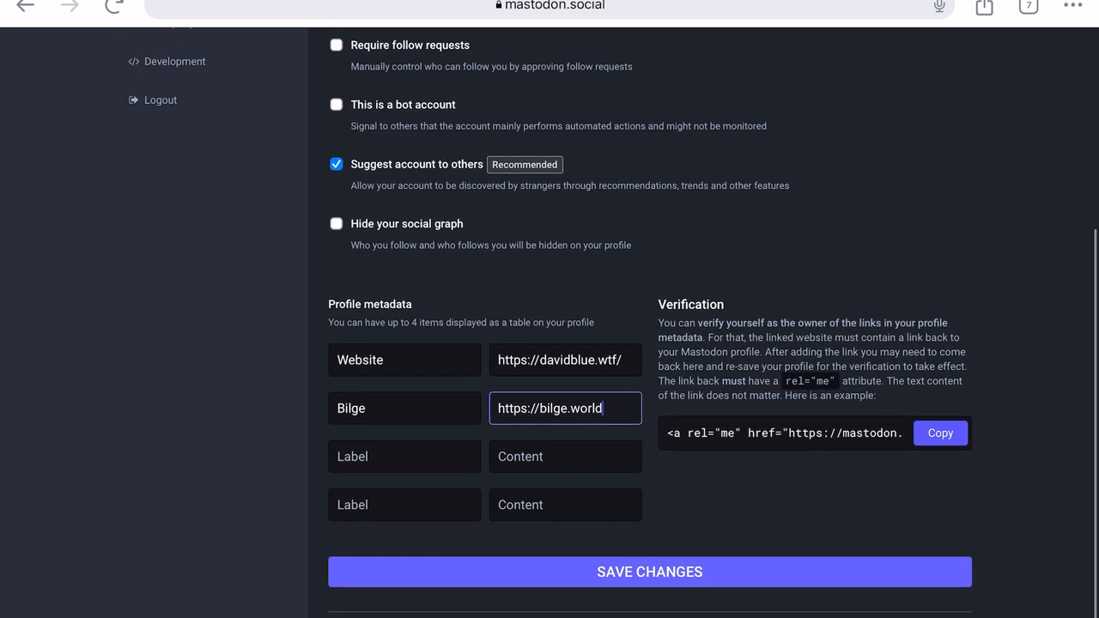
{"action": "left_click", "coordinate": [649, 572]}
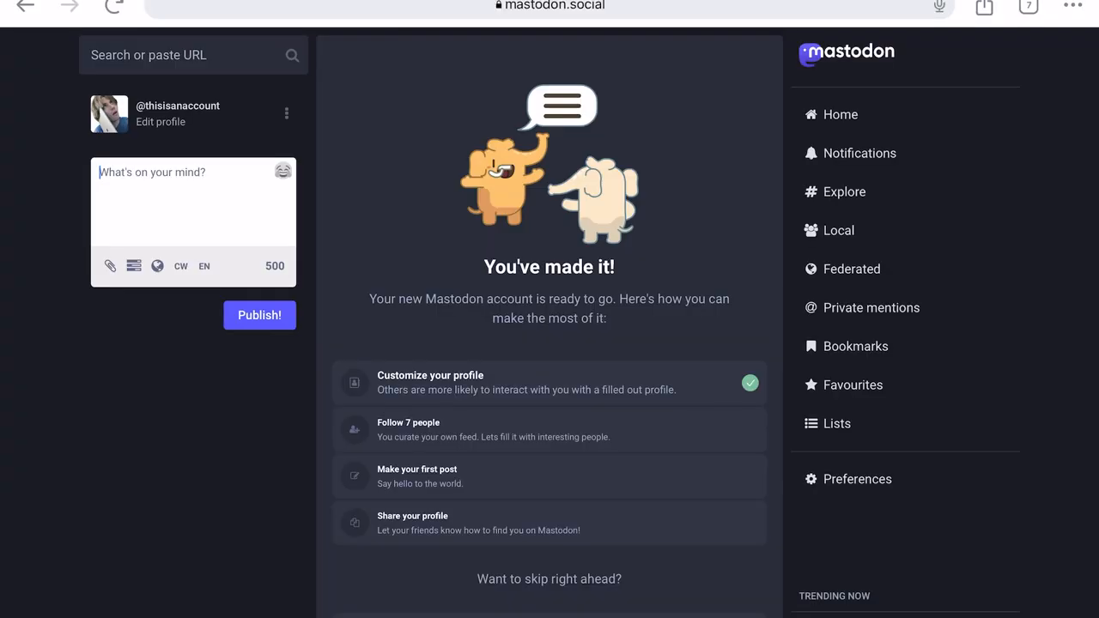
Publish the first post reading Watching Jimmy!
{"action": "type", "text": "Watching Jimmy!"}
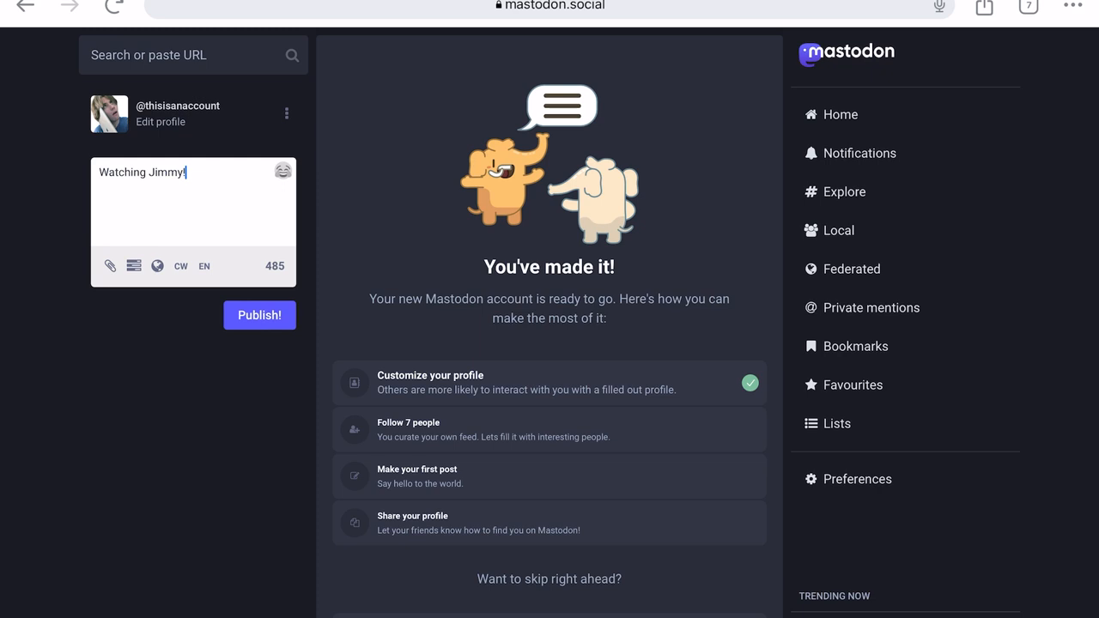
{"action": "left_click", "coordinate": [259, 316]}
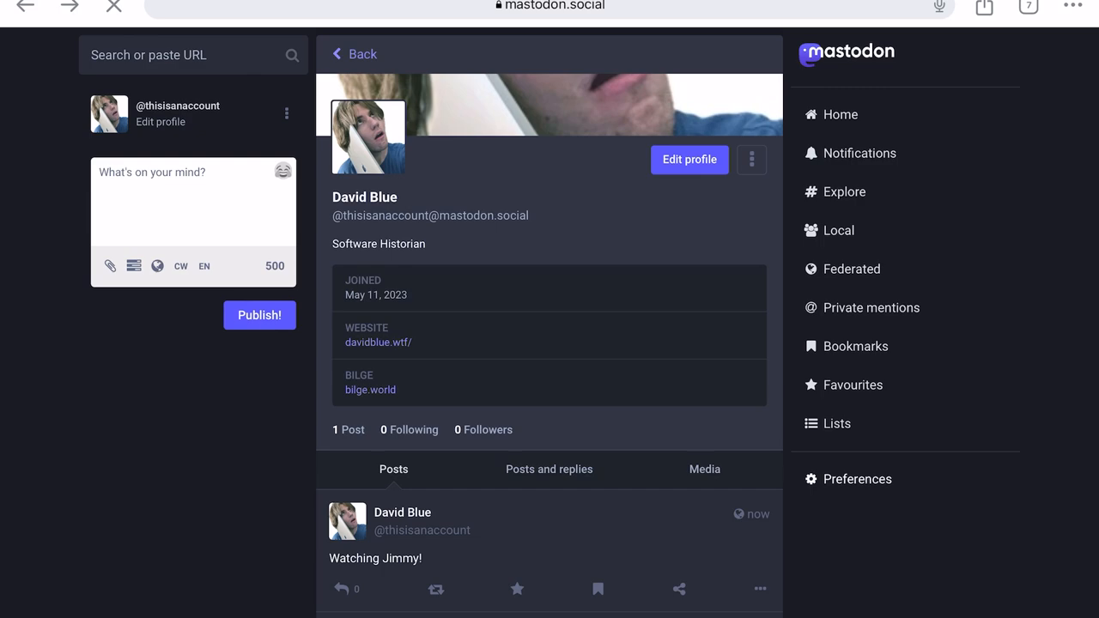
{"action": "left_click", "coordinate": [857, 479]}
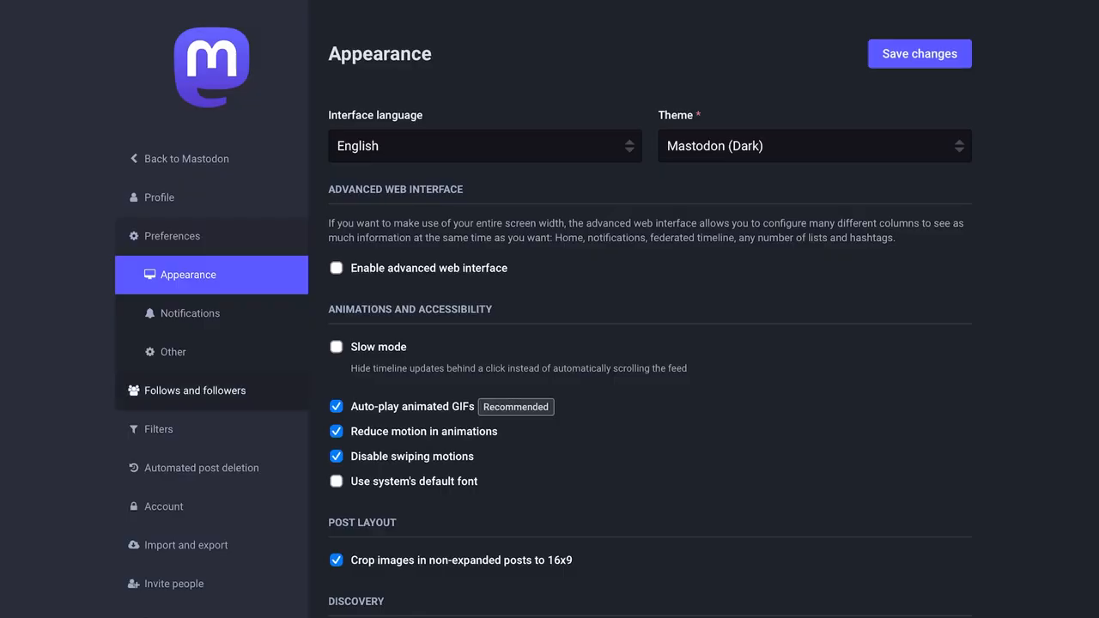
{"action": "mouse_move", "coordinate": [186, 546]}
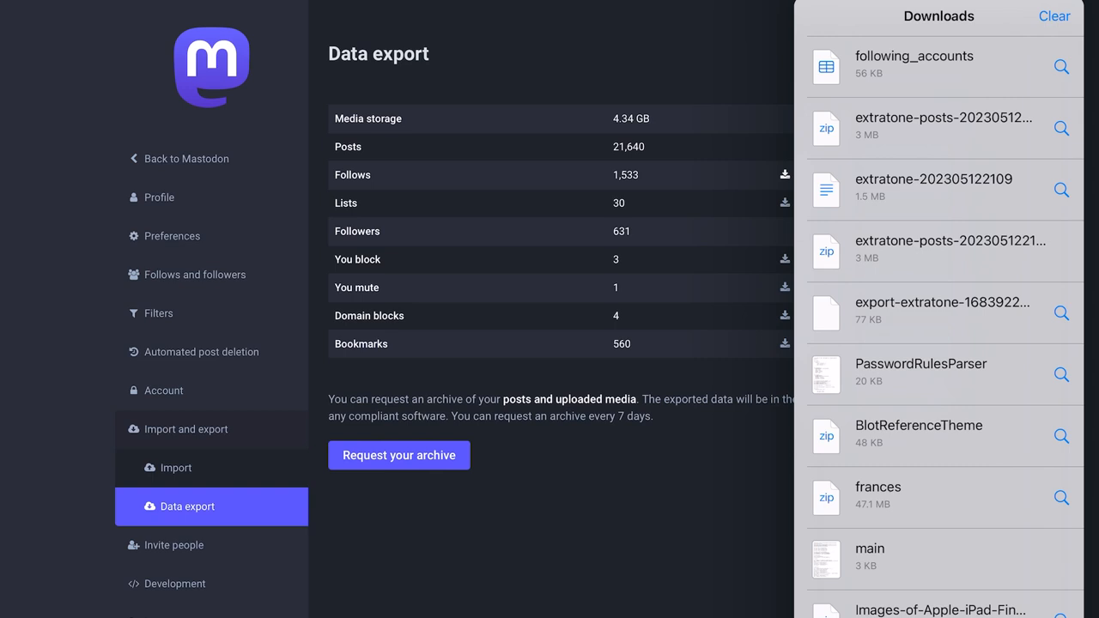
Check the downloaded following_accounts CSV in the Downloads list.
{"action": "left_click", "coordinate": [1051, 18]}
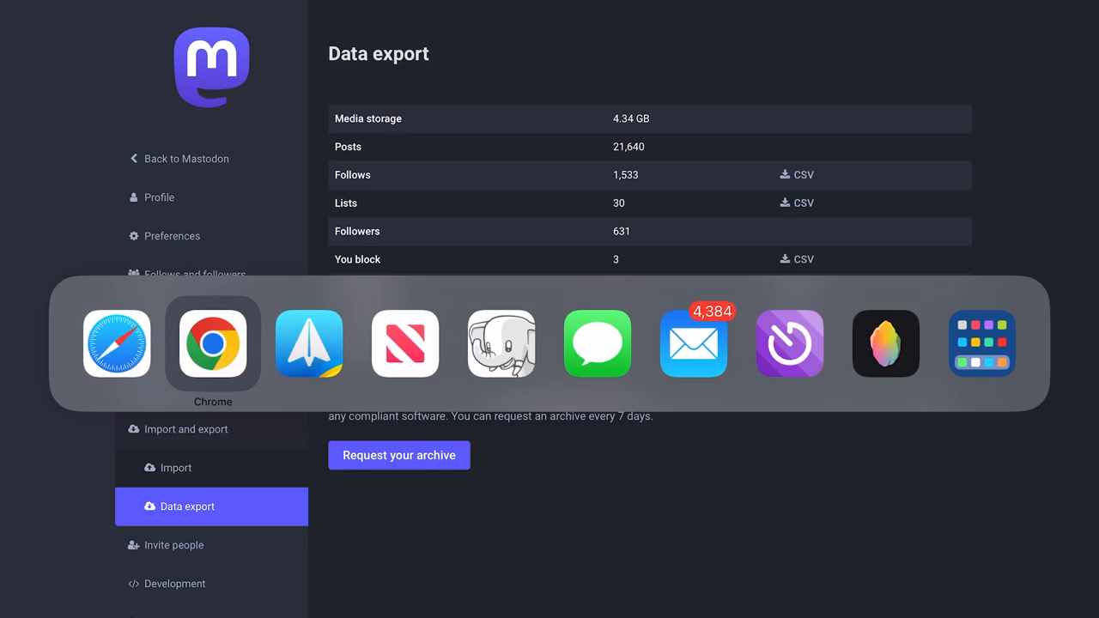
Go to the new account's Import and export > Import page.
{"action": "left_click", "coordinate": [213, 344]}
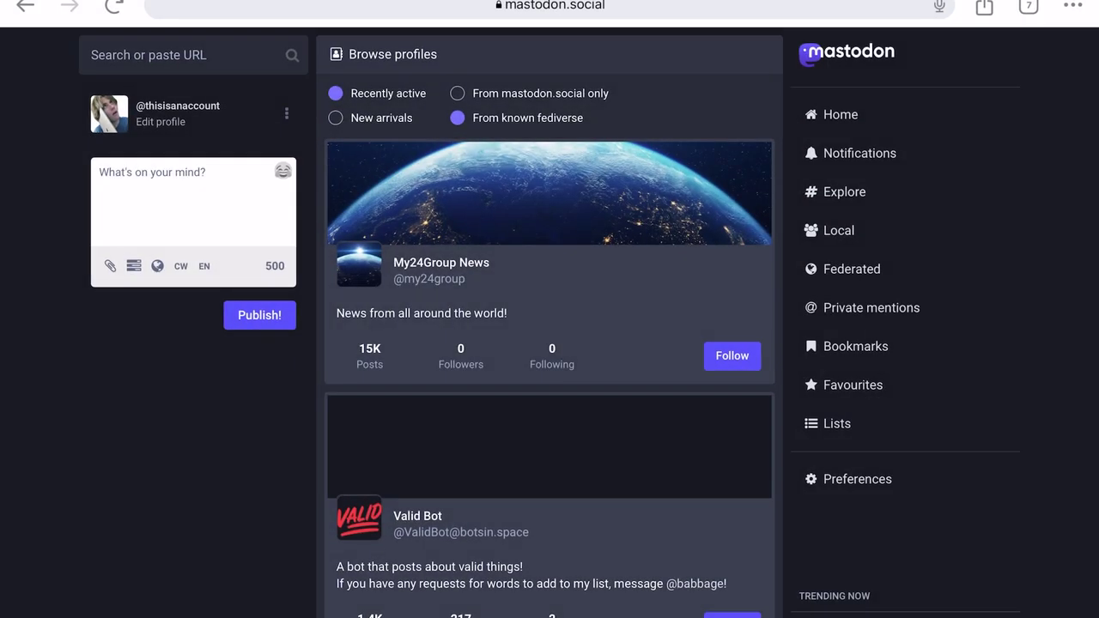
{"action": "left_click", "coordinate": [162, 120]}
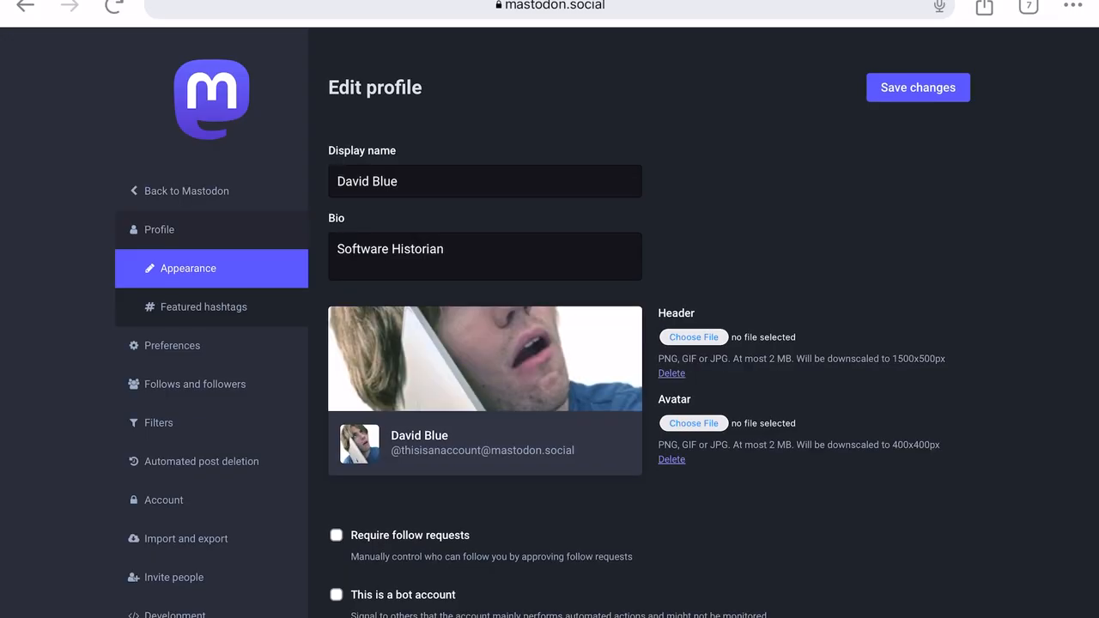
{"action": "left_click", "coordinate": [185, 539]}
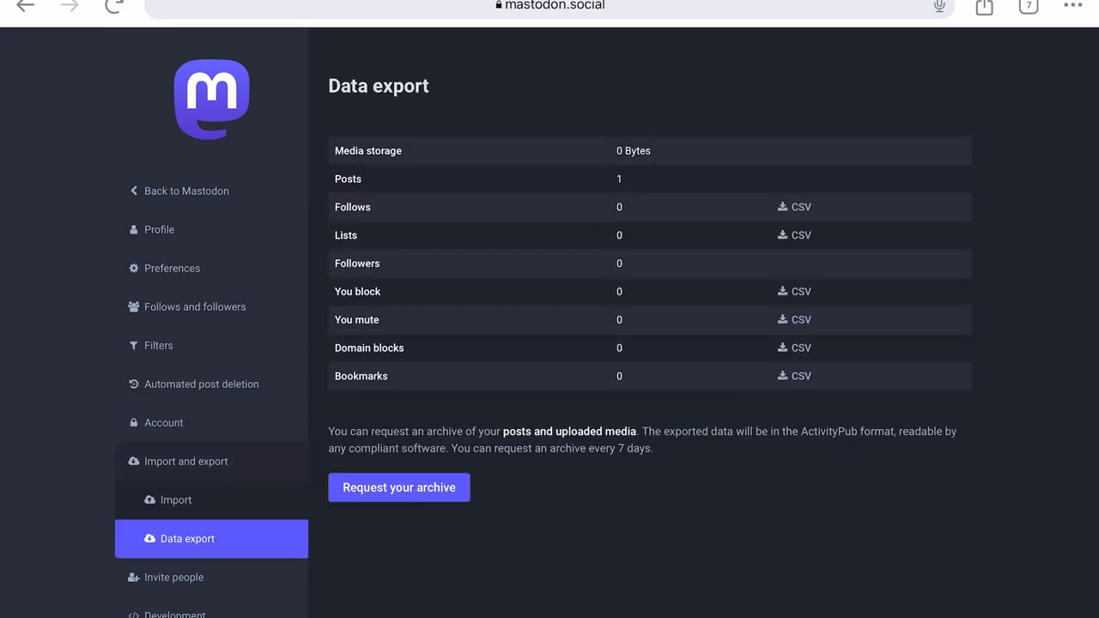
{"action": "left_click", "coordinate": [176, 500]}
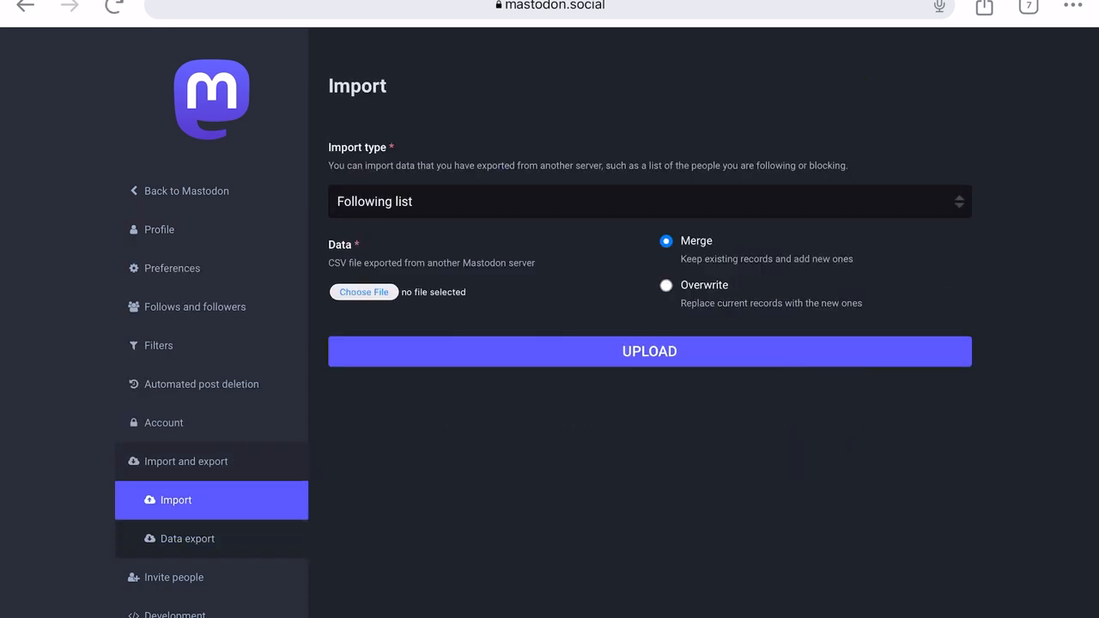
Attach following_accounts.csv from Downloads as a Following list import set to merge.
{"action": "left_click", "coordinate": [364, 292]}
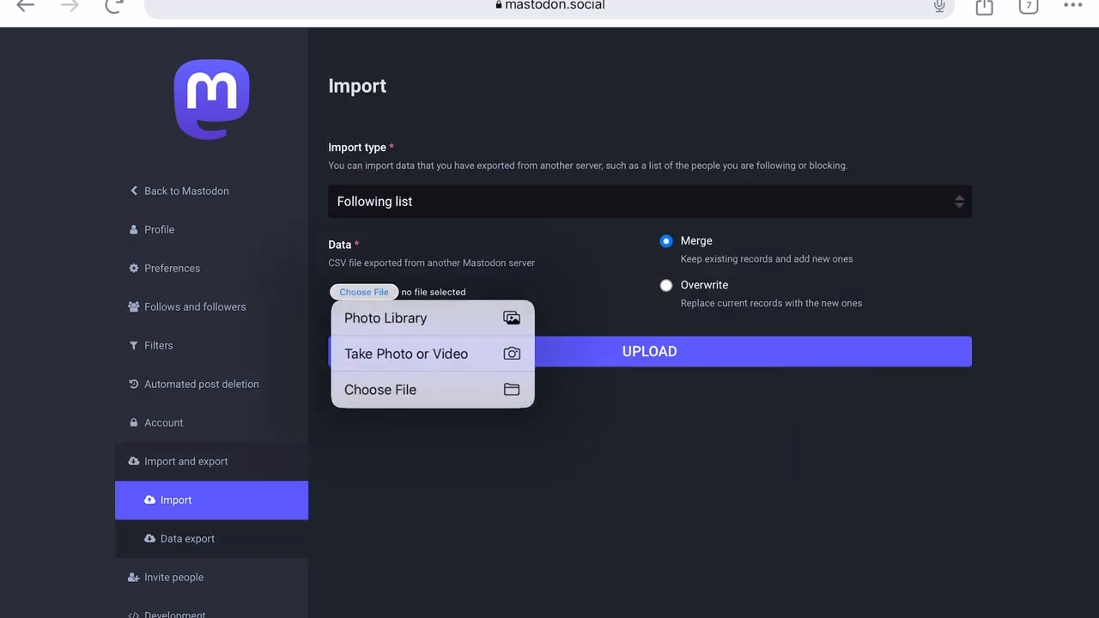
{"action": "left_click", "coordinate": [379, 389]}
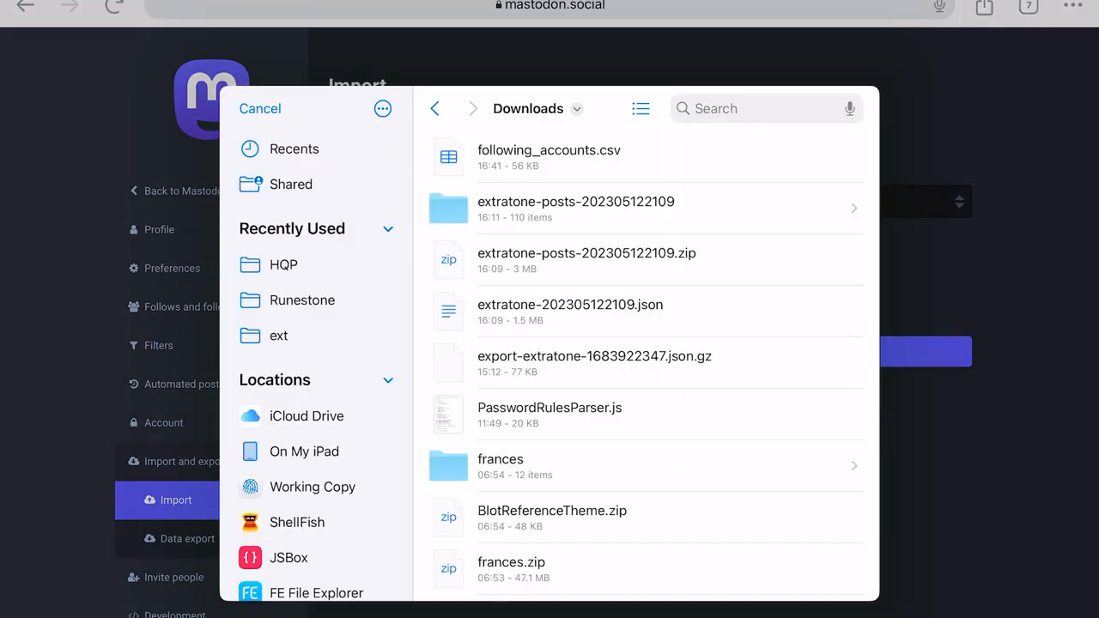
{"action": "left_click", "coordinate": [549, 158]}
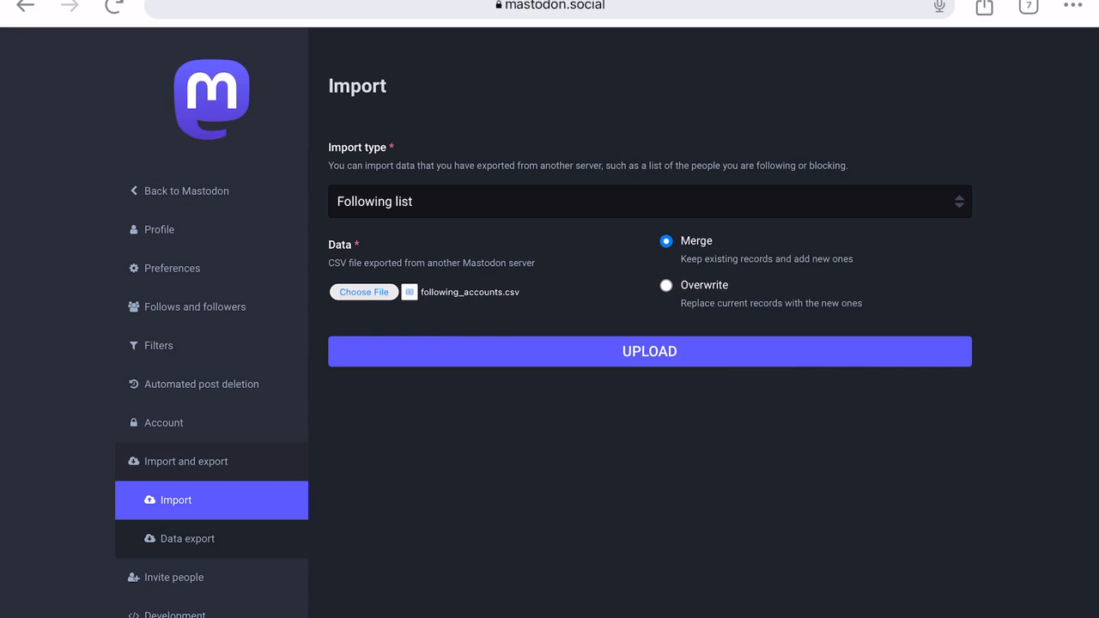
{"action": "left_click", "coordinate": [649, 350]}
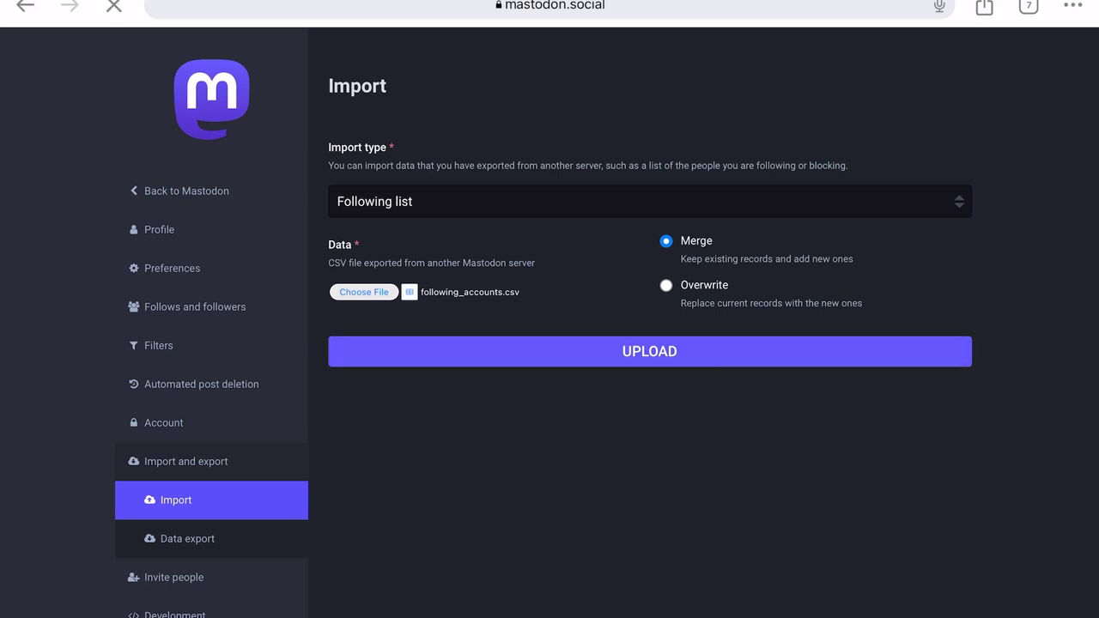
Upload and confirm the import of up to 1533 followed accounts, leaving it scheduled.
{"action": "left_click", "coordinate": [649, 351]}
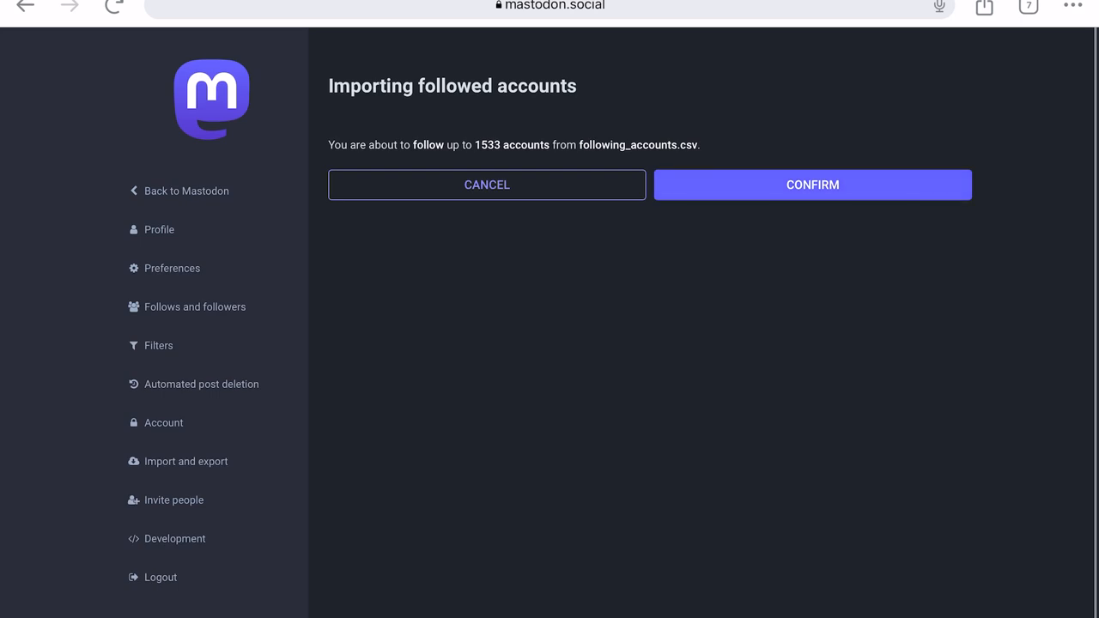
{"action": "left_click", "coordinate": [812, 185]}
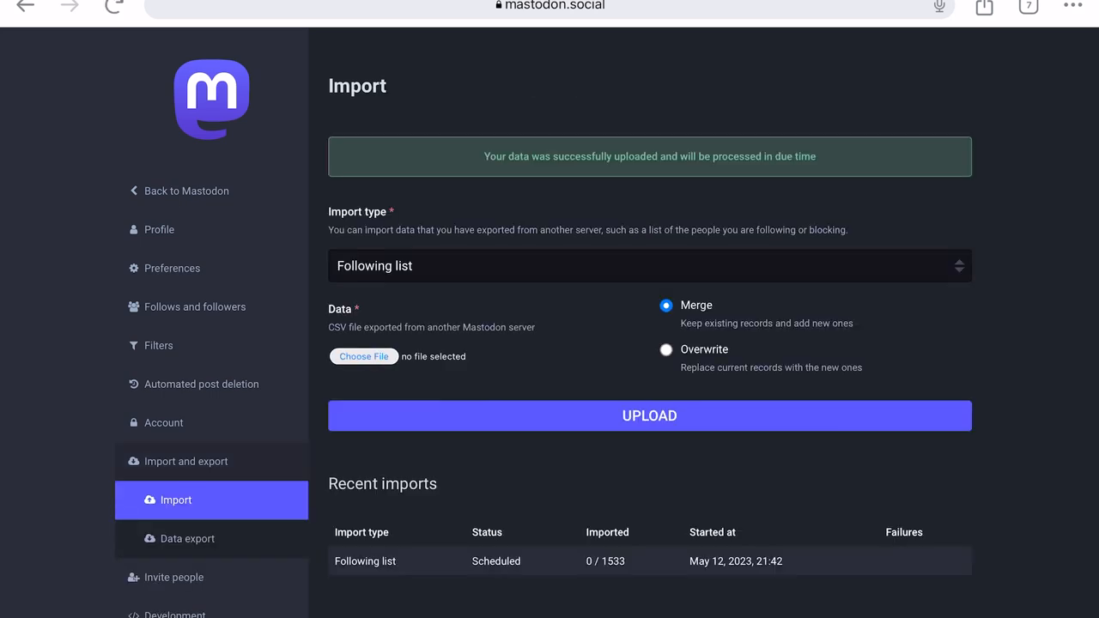
{"action": "mouse_move", "coordinate": [185, 190]}
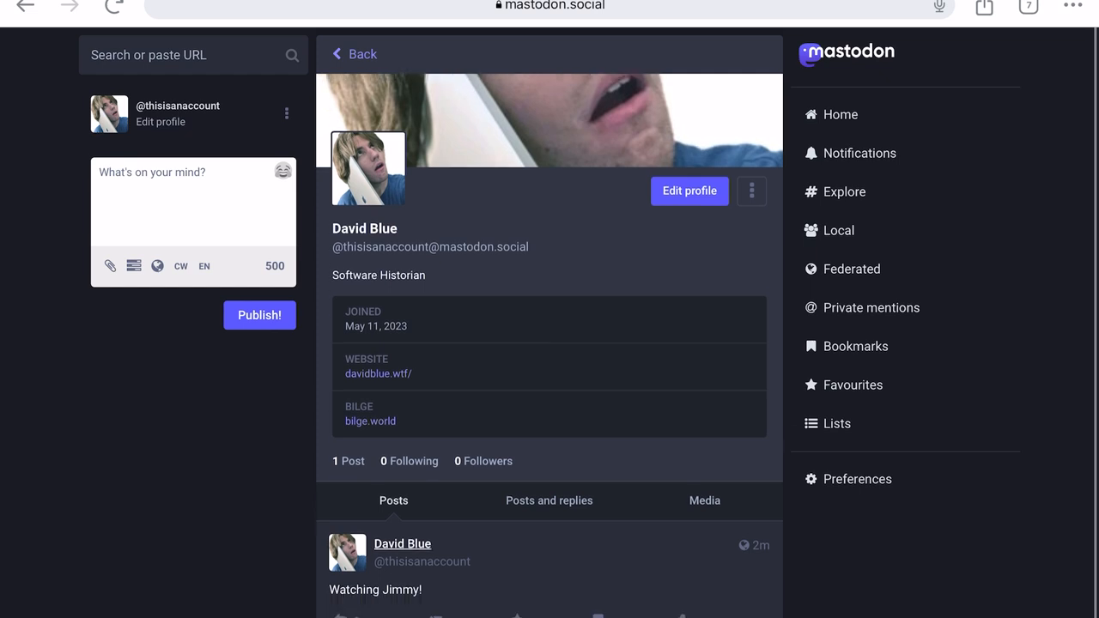
Reach the 'Move to a different account' setup in Account settings and focus the new handle field.
{"action": "left_click", "coordinate": [859, 479]}
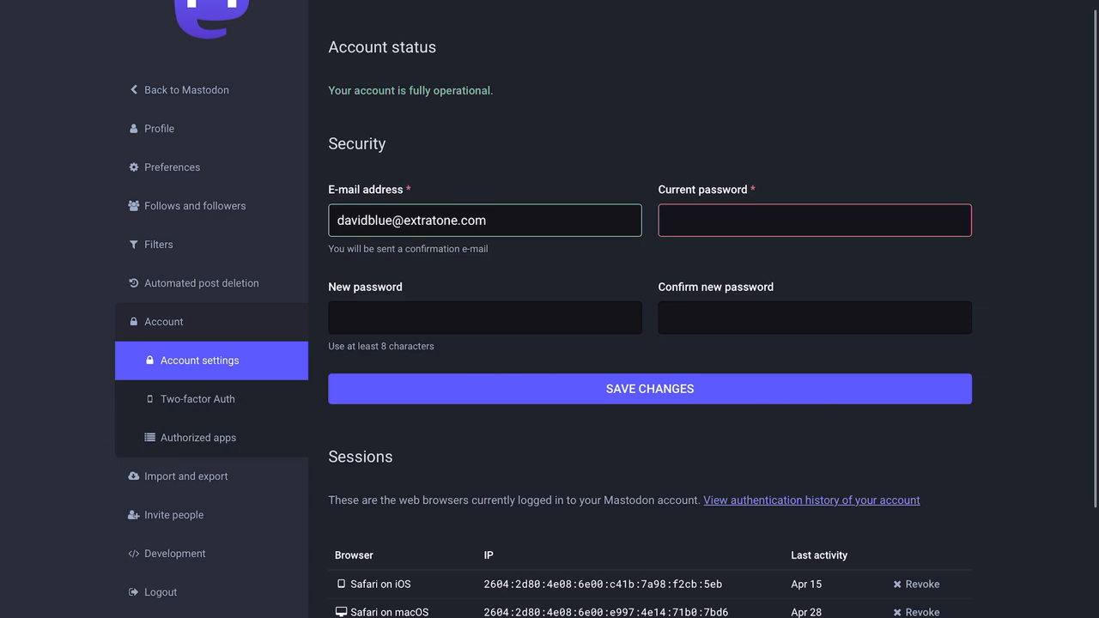
{"action": "scroll", "scroll_direction": "down", "scroll_amount": 3}
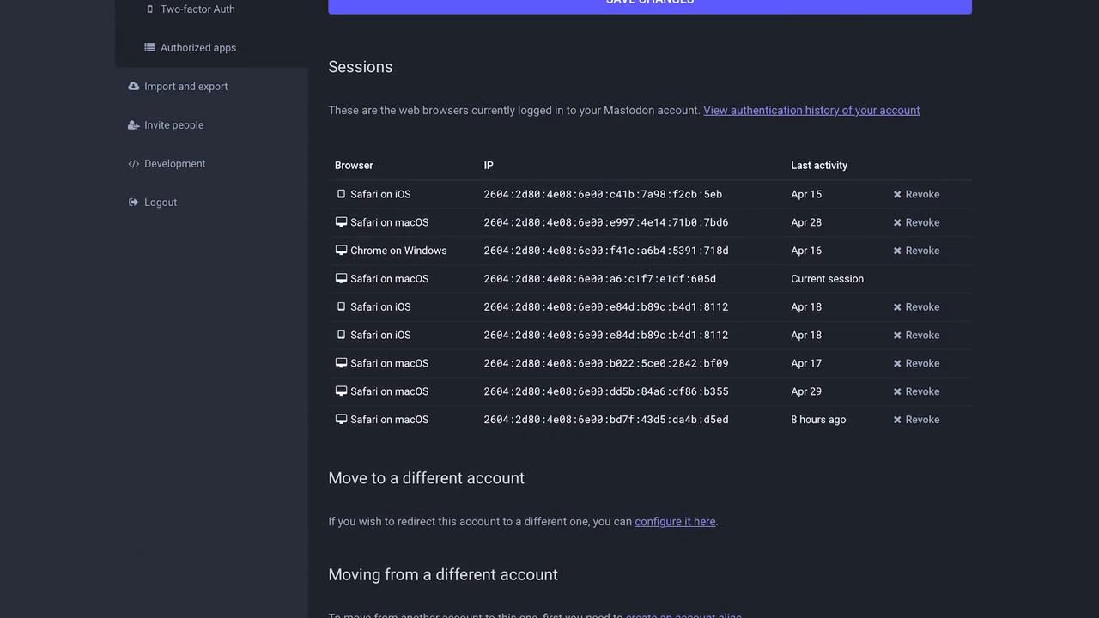
{"action": "left_click", "coordinate": [677, 522]}
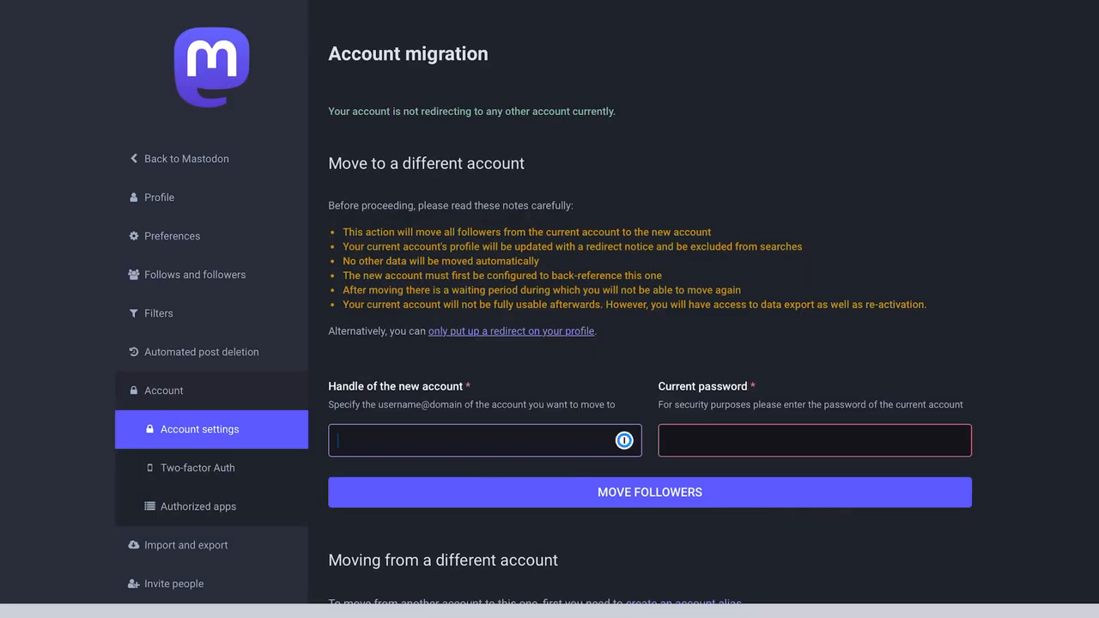
{"action": "left_click", "coordinate": [480, 440]}
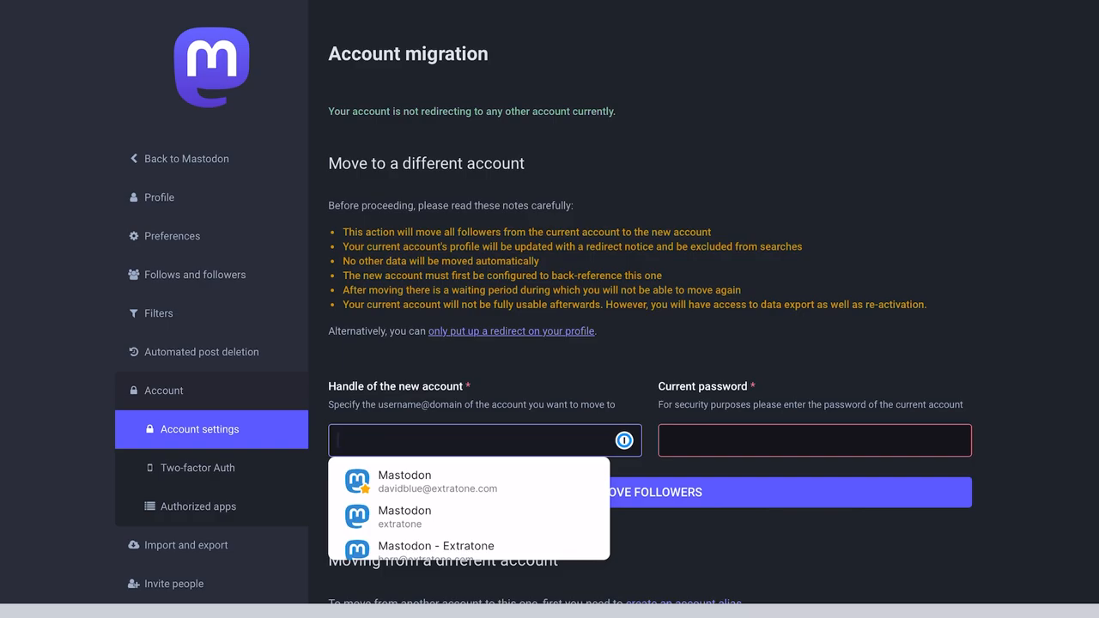
{"action": "left_click", "coordinate": [186, 158]}
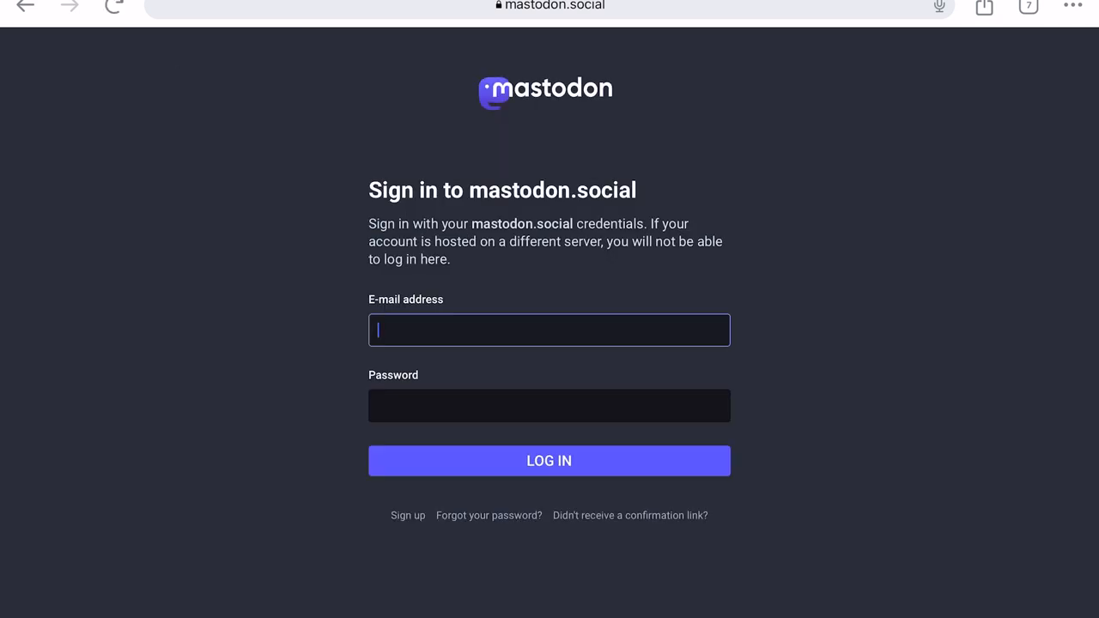
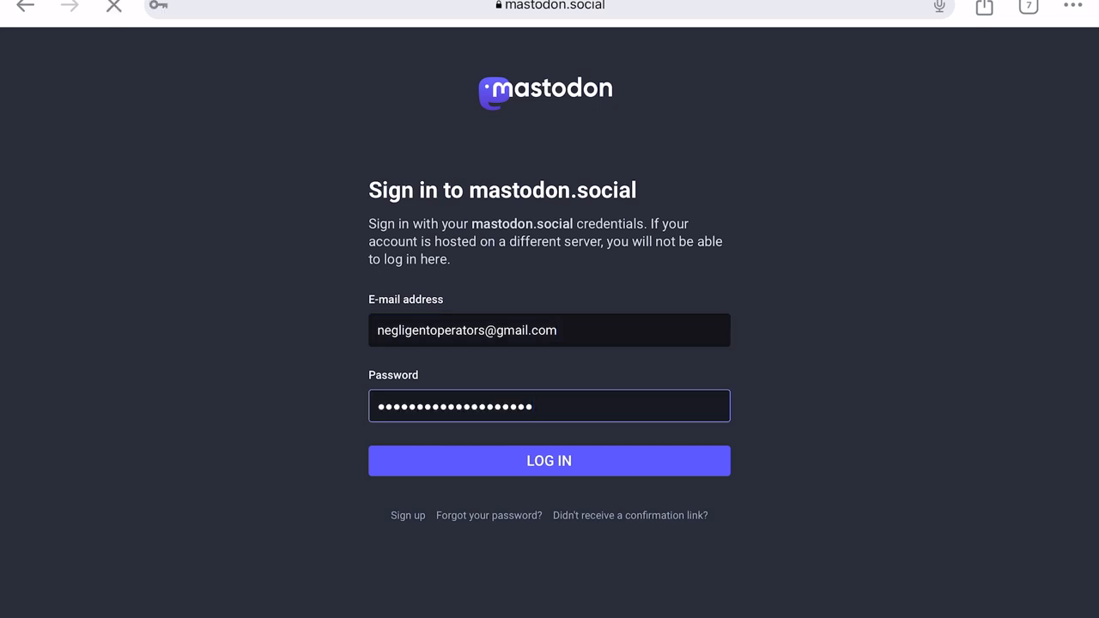
{"action": "left_click", "coordinate": [549, 460]}
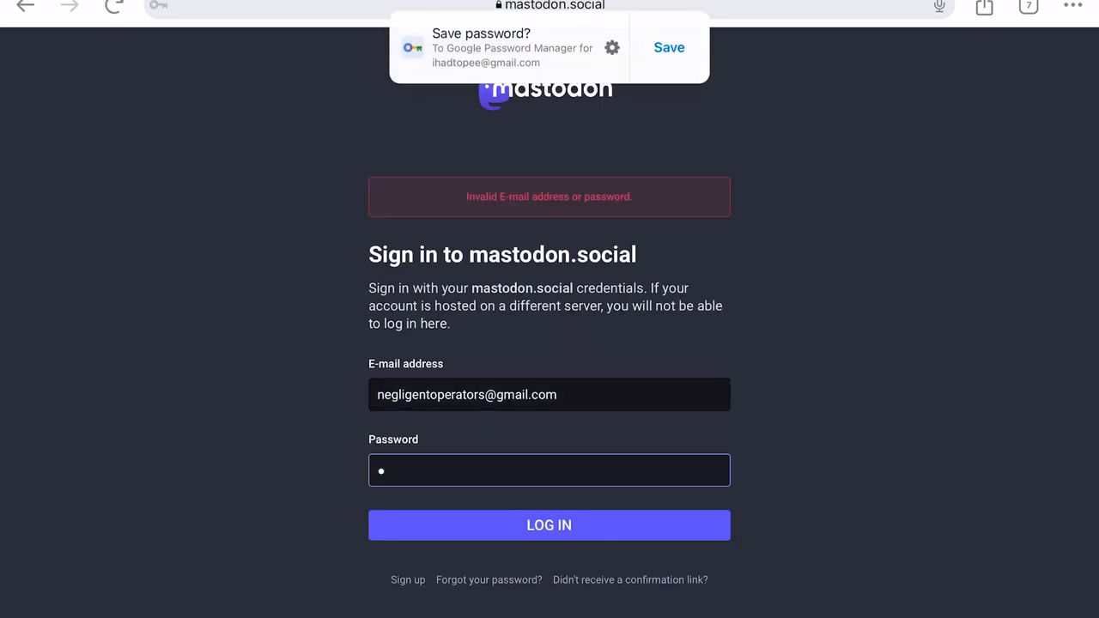
{"action": "left_click", "coordinate": [549, 471]}
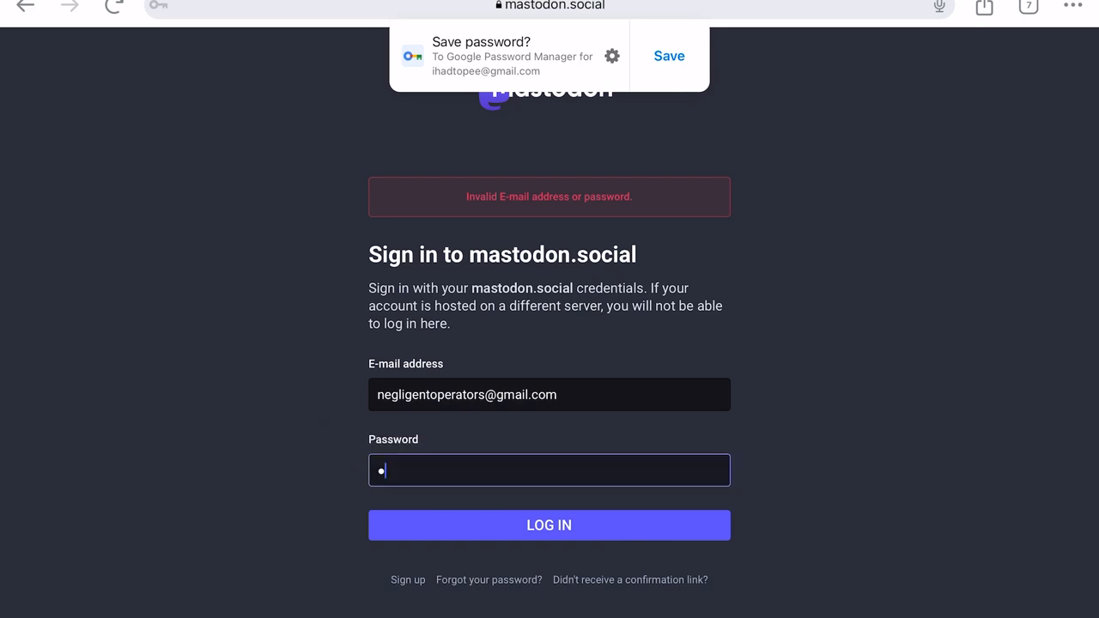
{"action": "type", "text": "*"}
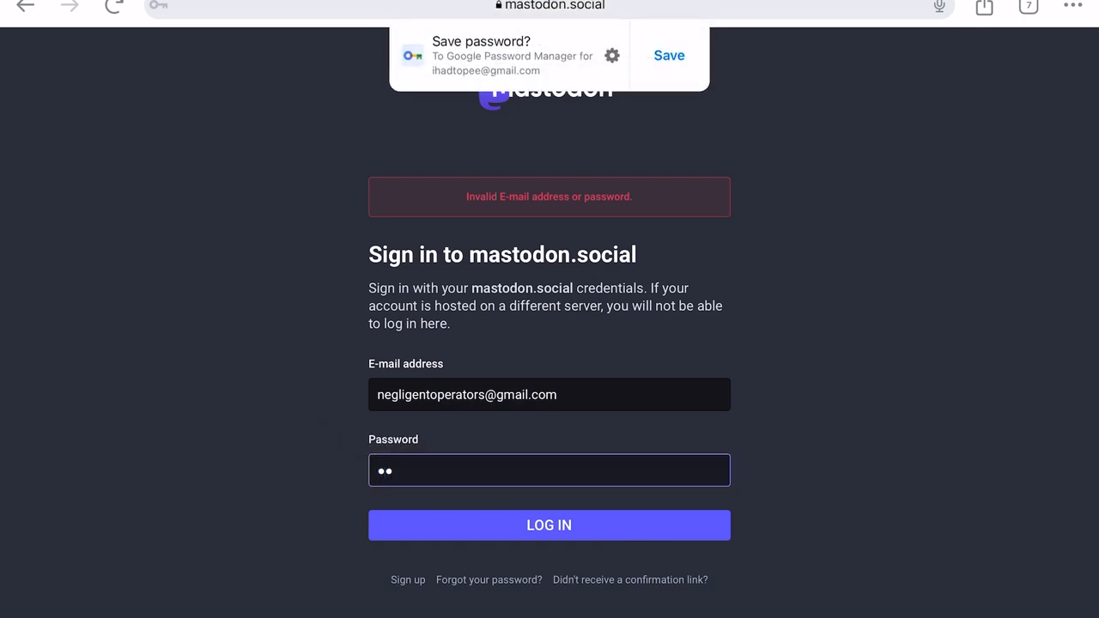
{"action": "left_click", "coordinate": [667, 55]}
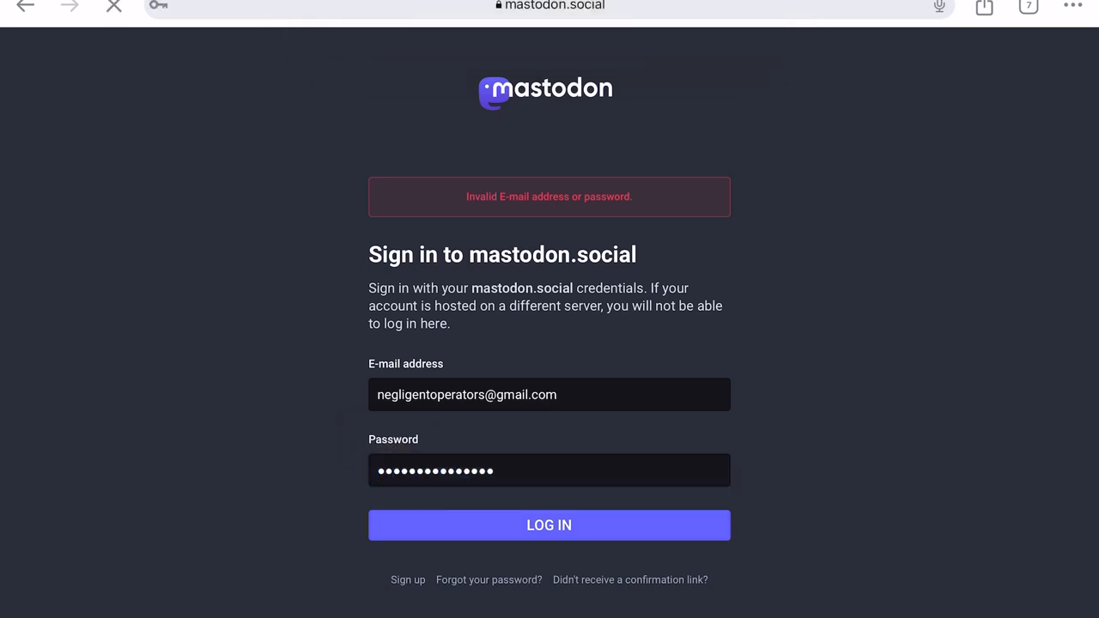
{"action": "left_click", "coordinate": [550, 525]}
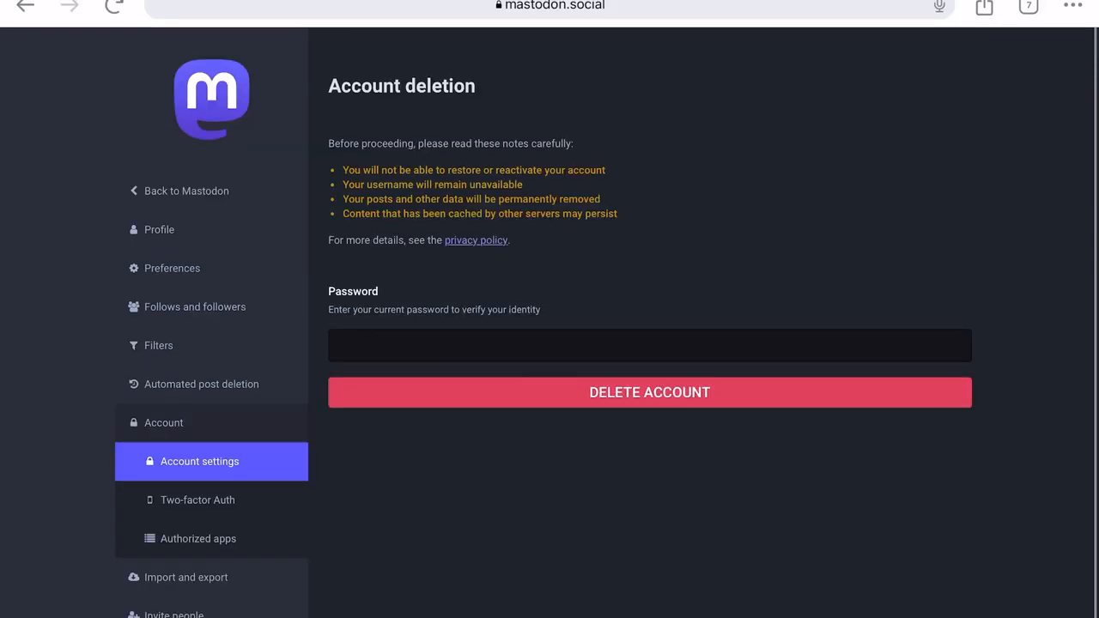
Confirm the password under Account deletion and permanently delete the old account.
{"action": "type", "text": "password"}
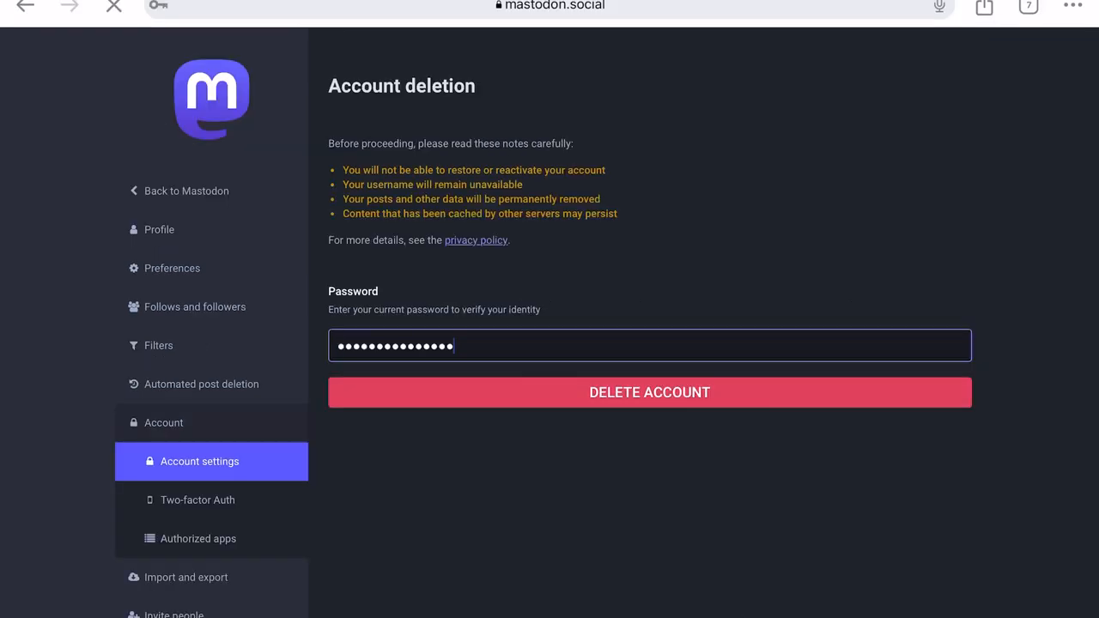
{"action": "left_click", "coordinate": [649, 392]}
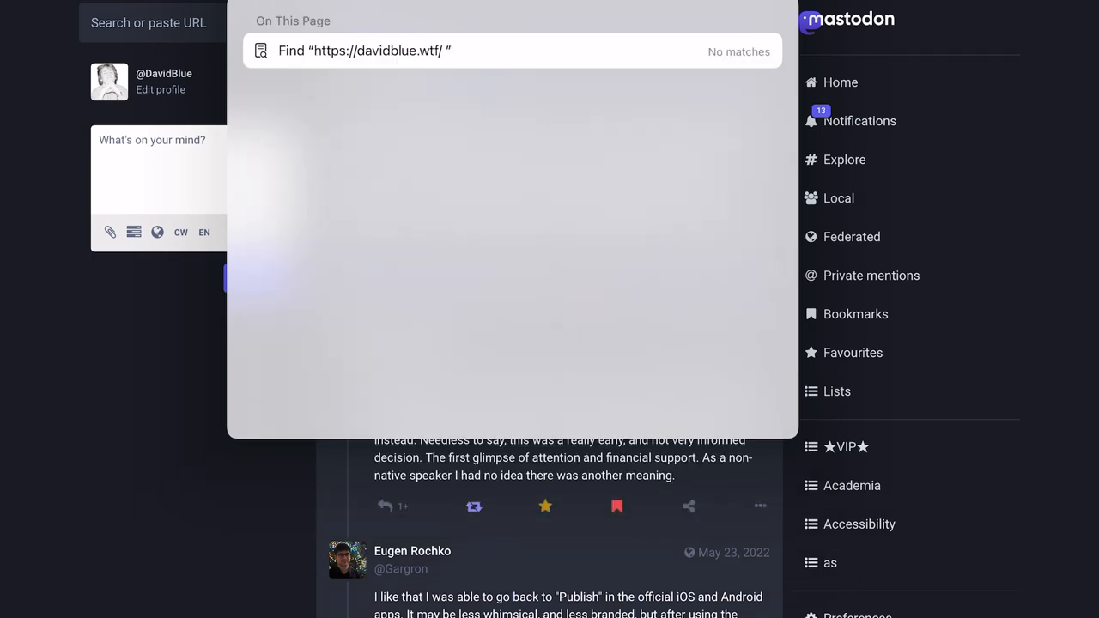
{"action": "key", "text": "Escape"}
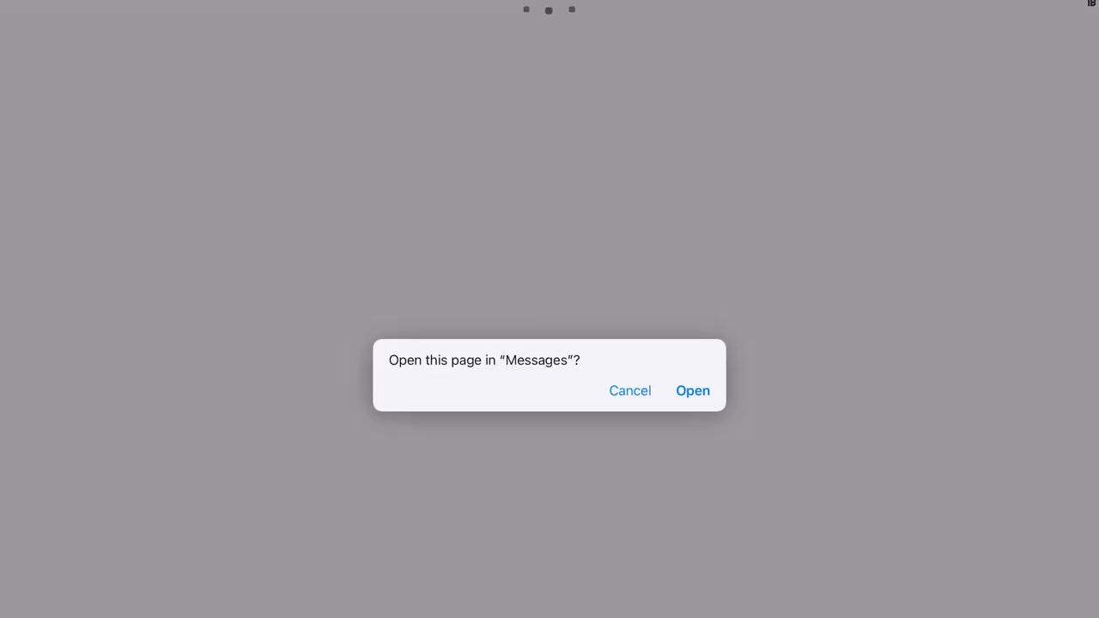
{"action": "left_click", "coordinate": [693, 392]}
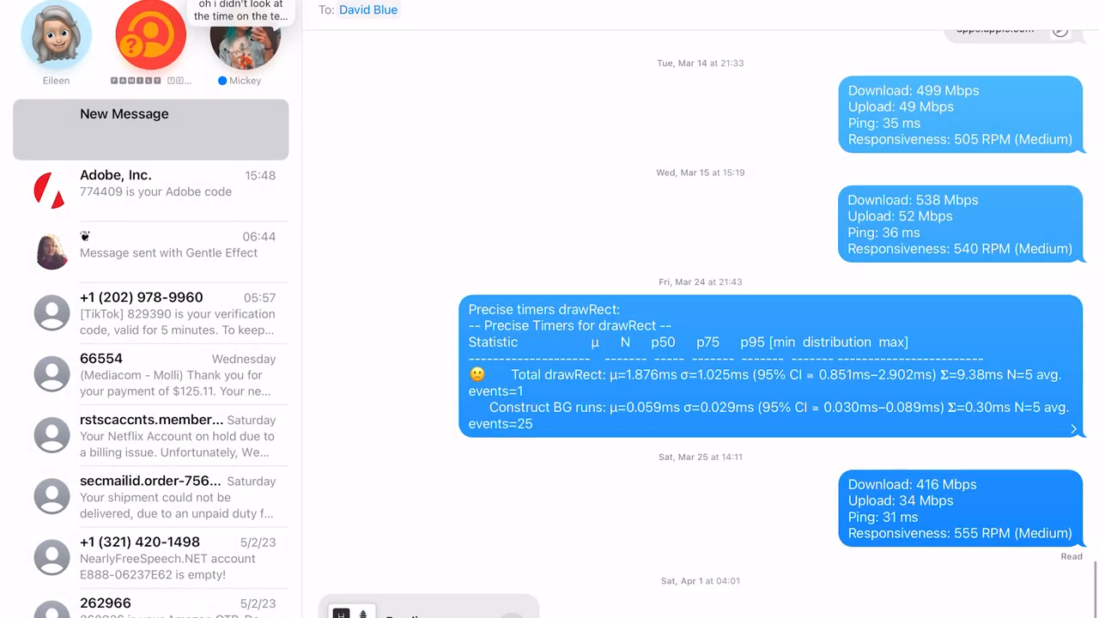